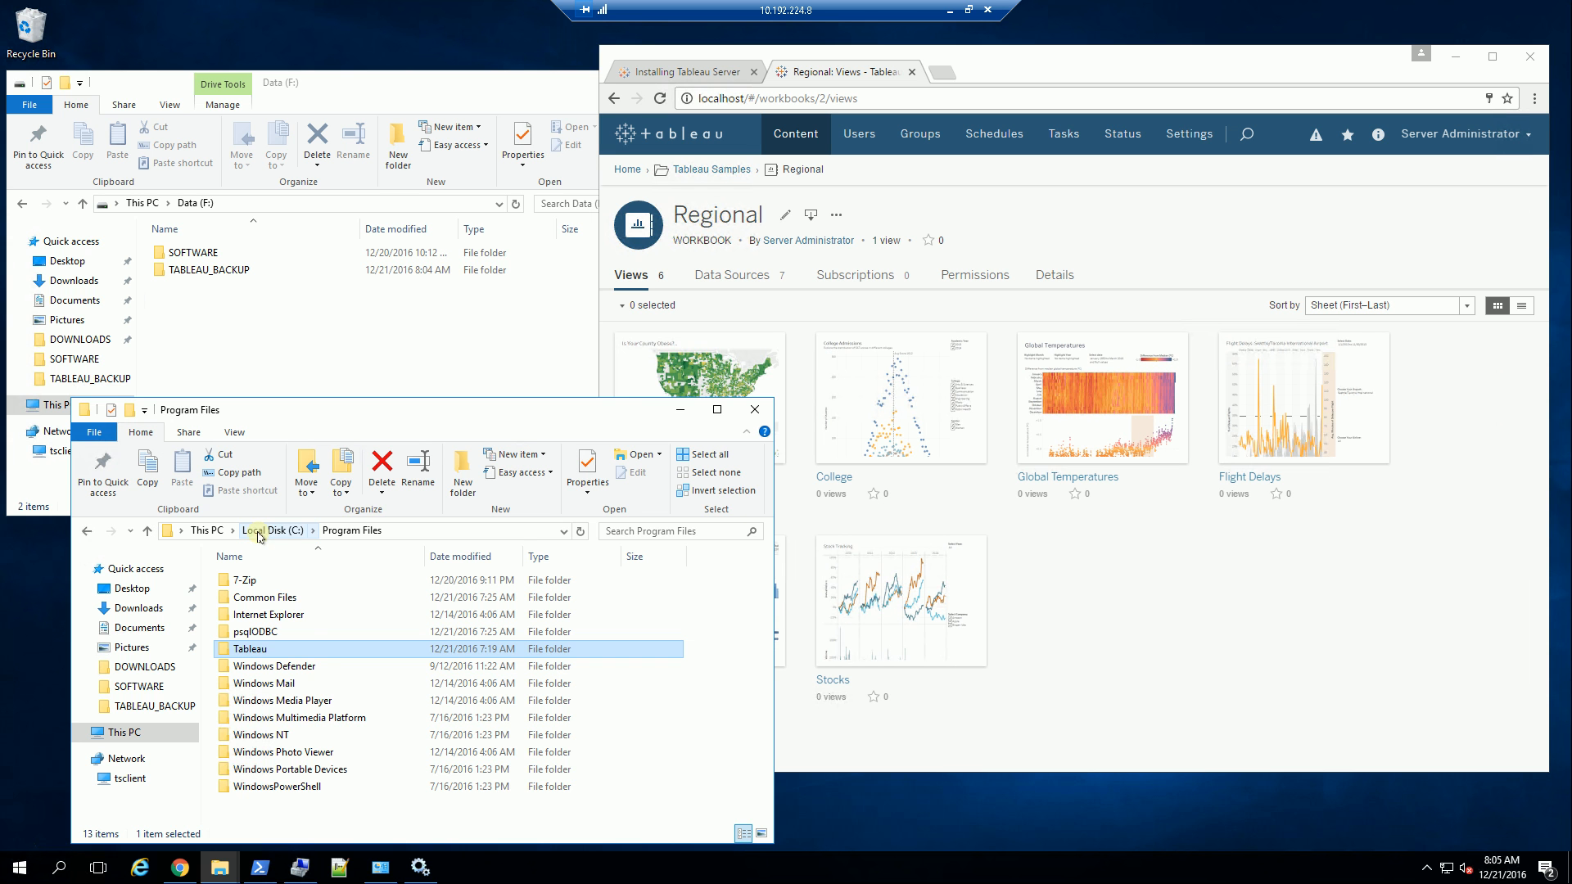
mouse_move(309, 651)
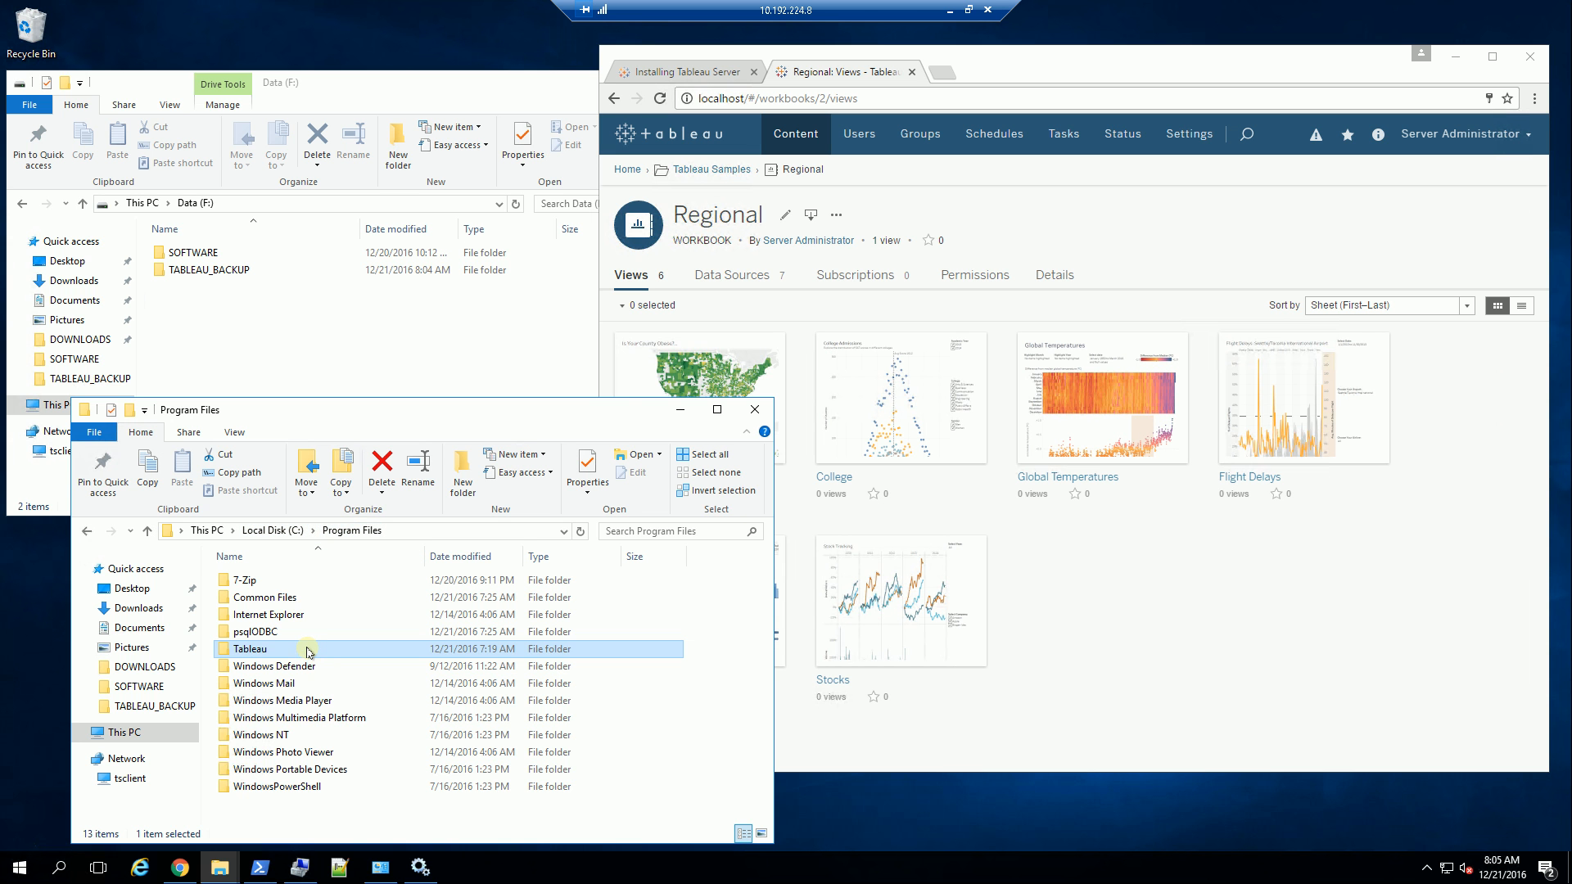
Browse into Tableau > Tableau Server > 10.1 > bin and locate tabadmin.exe
double_click(249, 649)
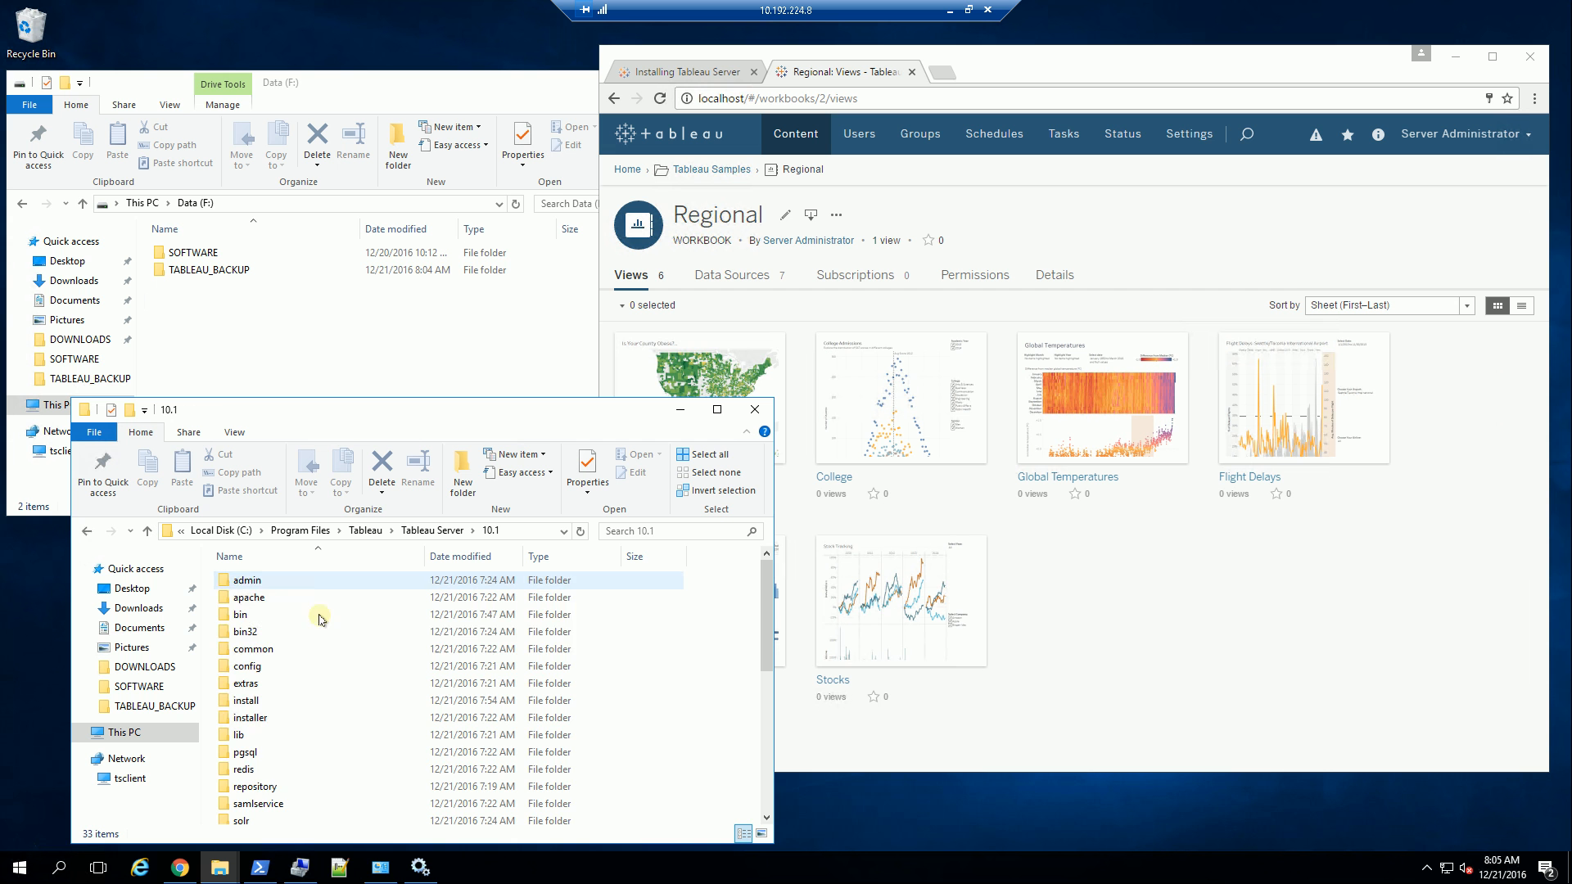
left_click(252, 648)
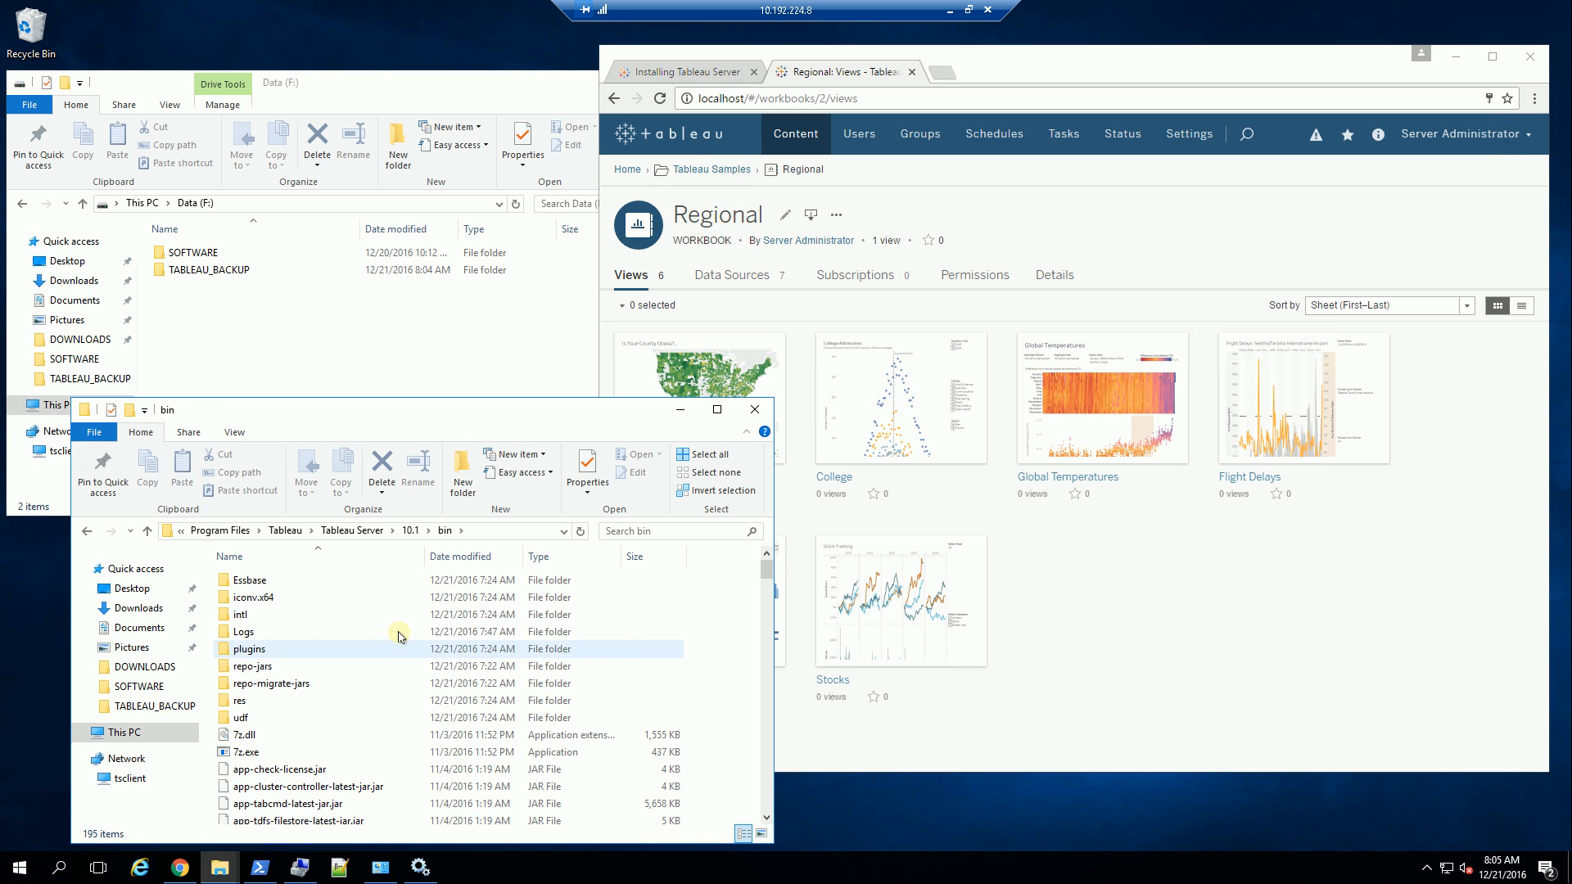
scroll("down", 3)
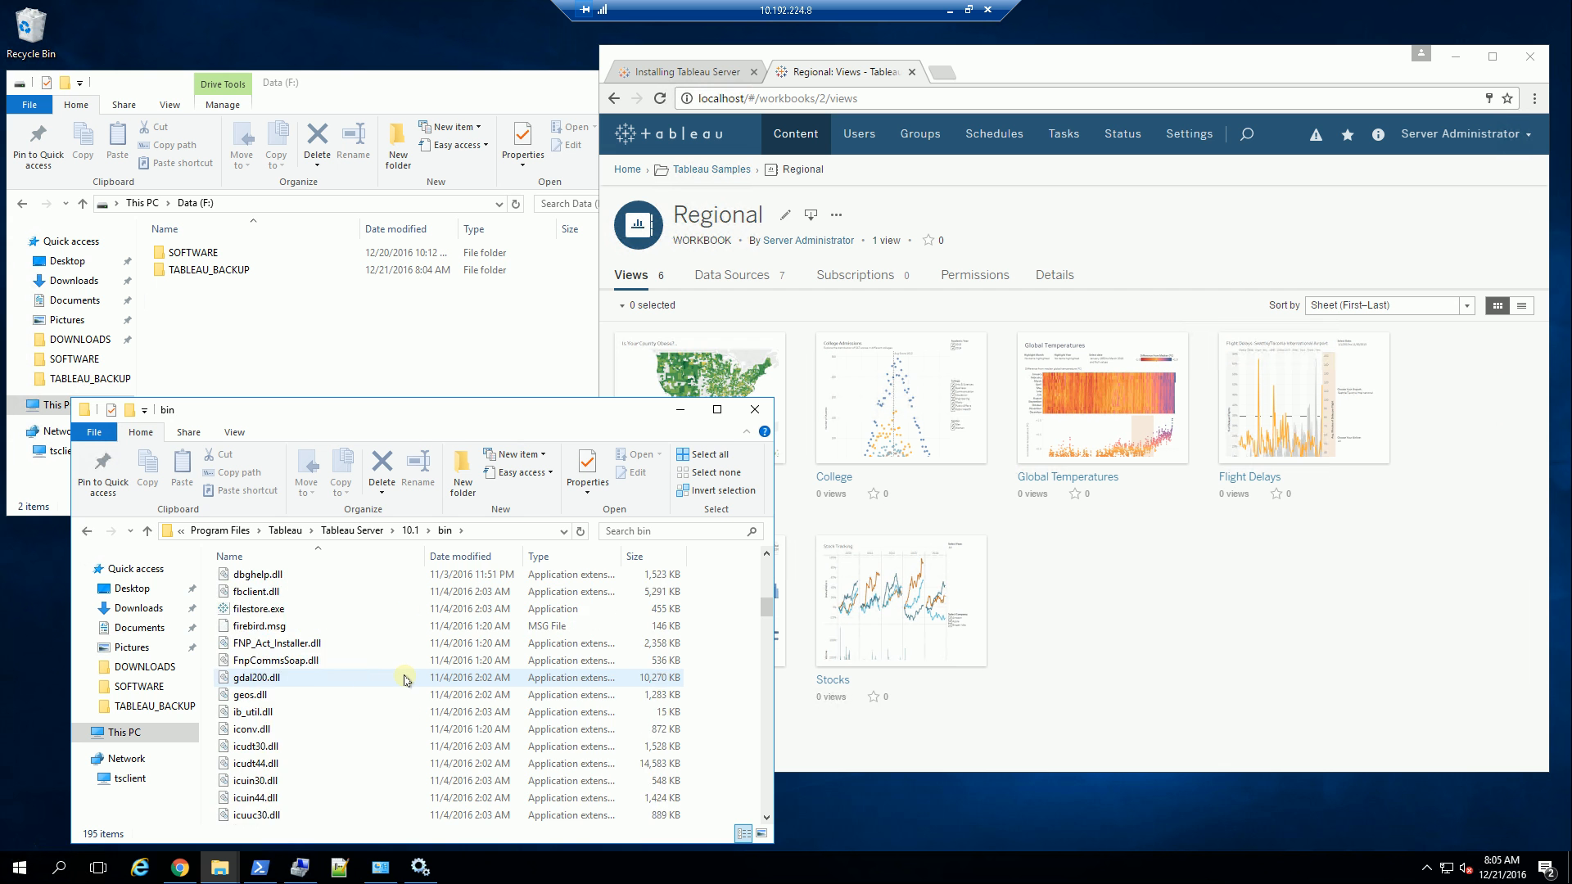
scroll("down", 3)
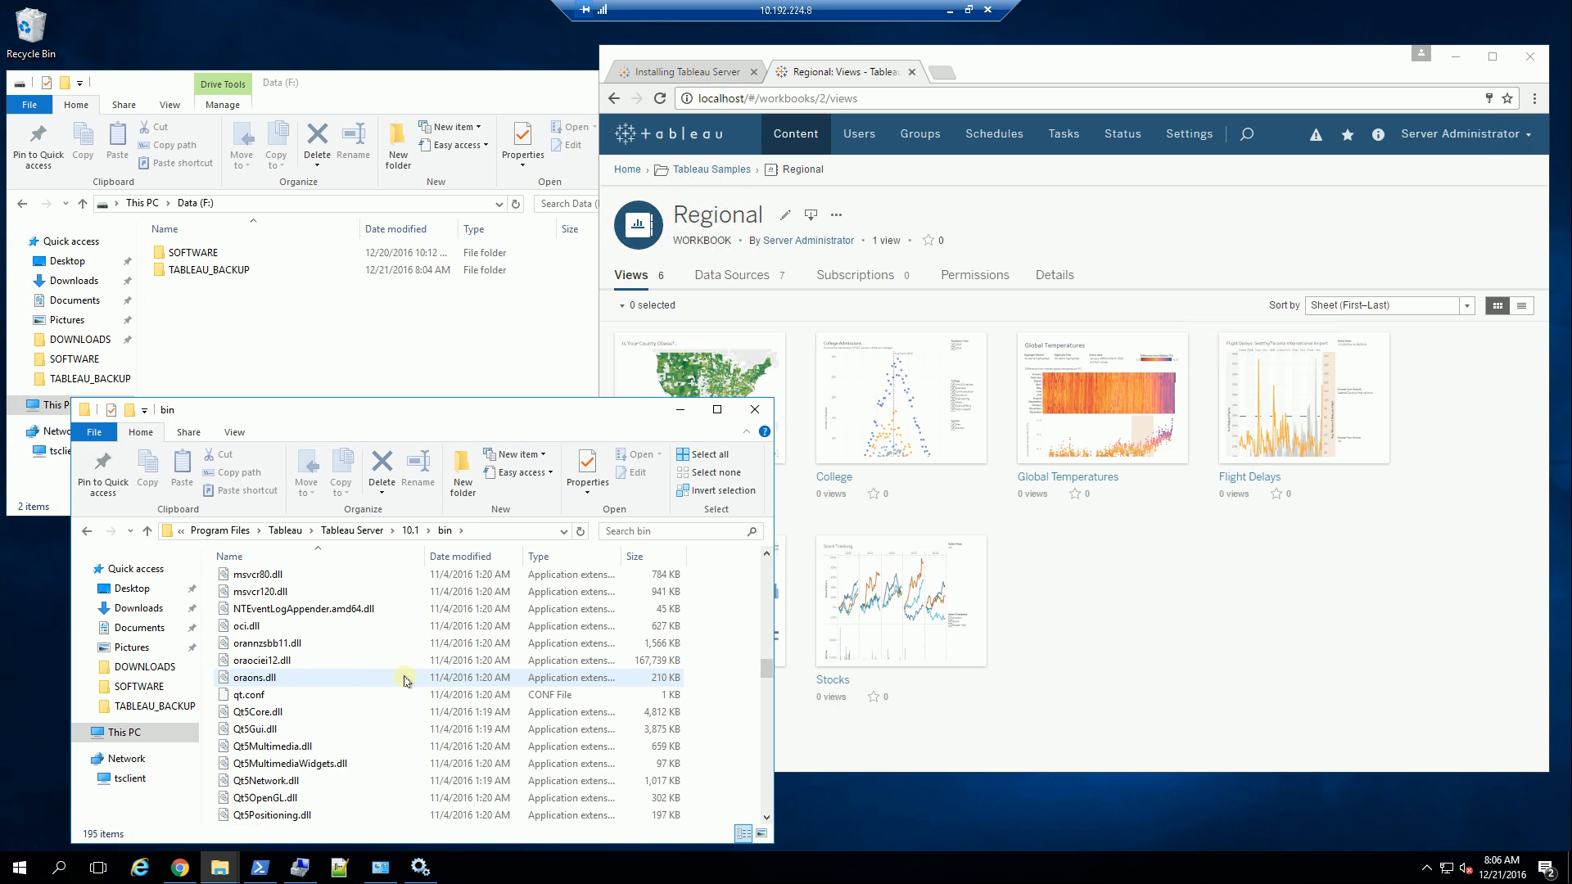
scroll("down", 3)
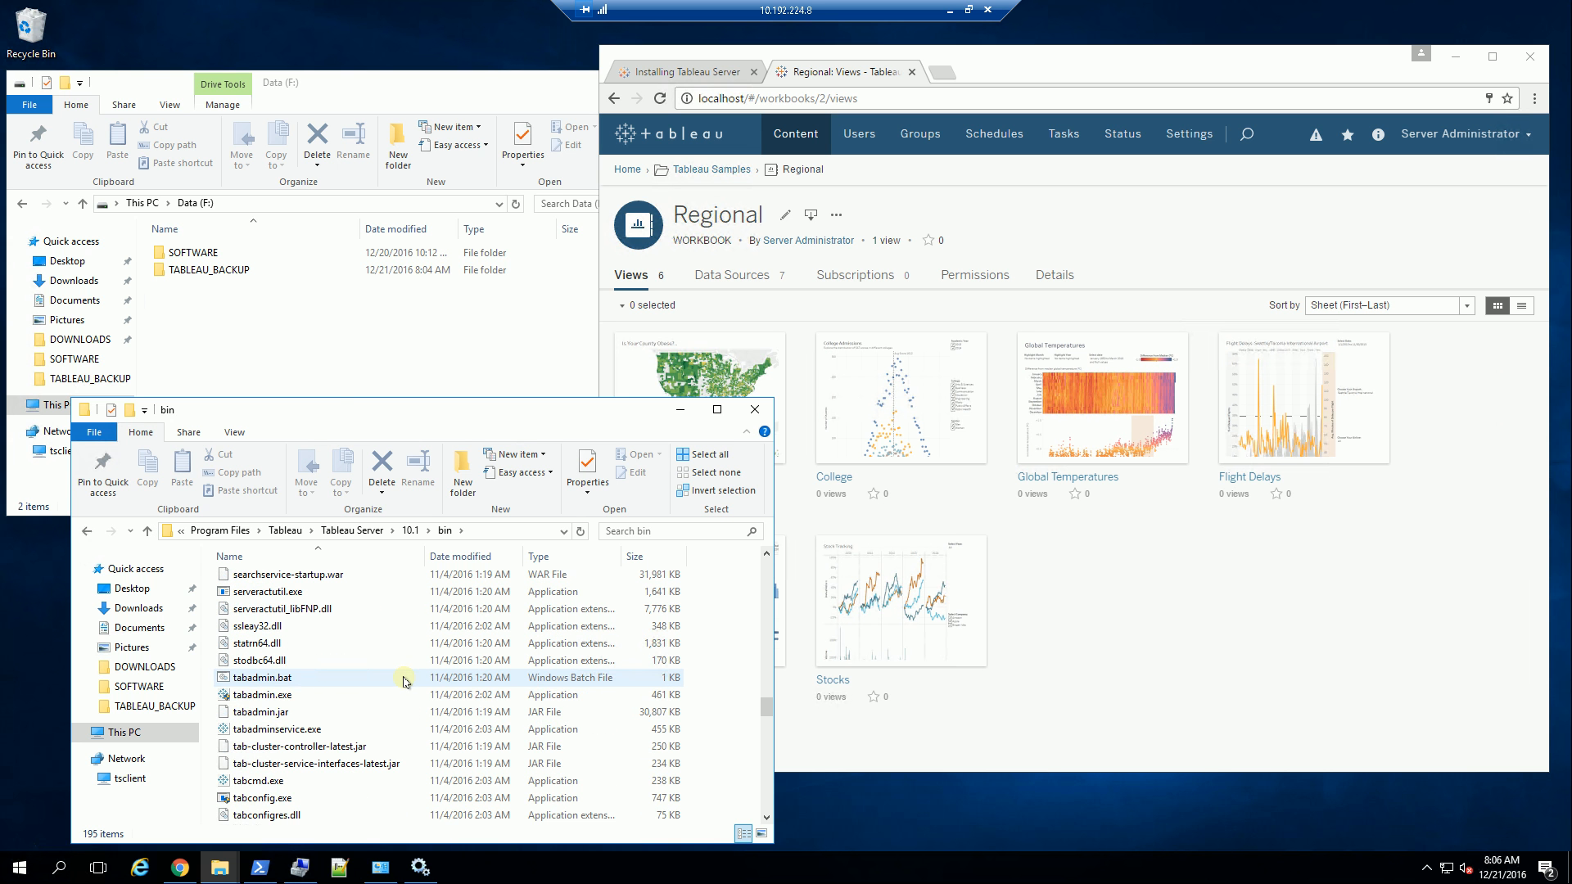
left_click(264, 694)
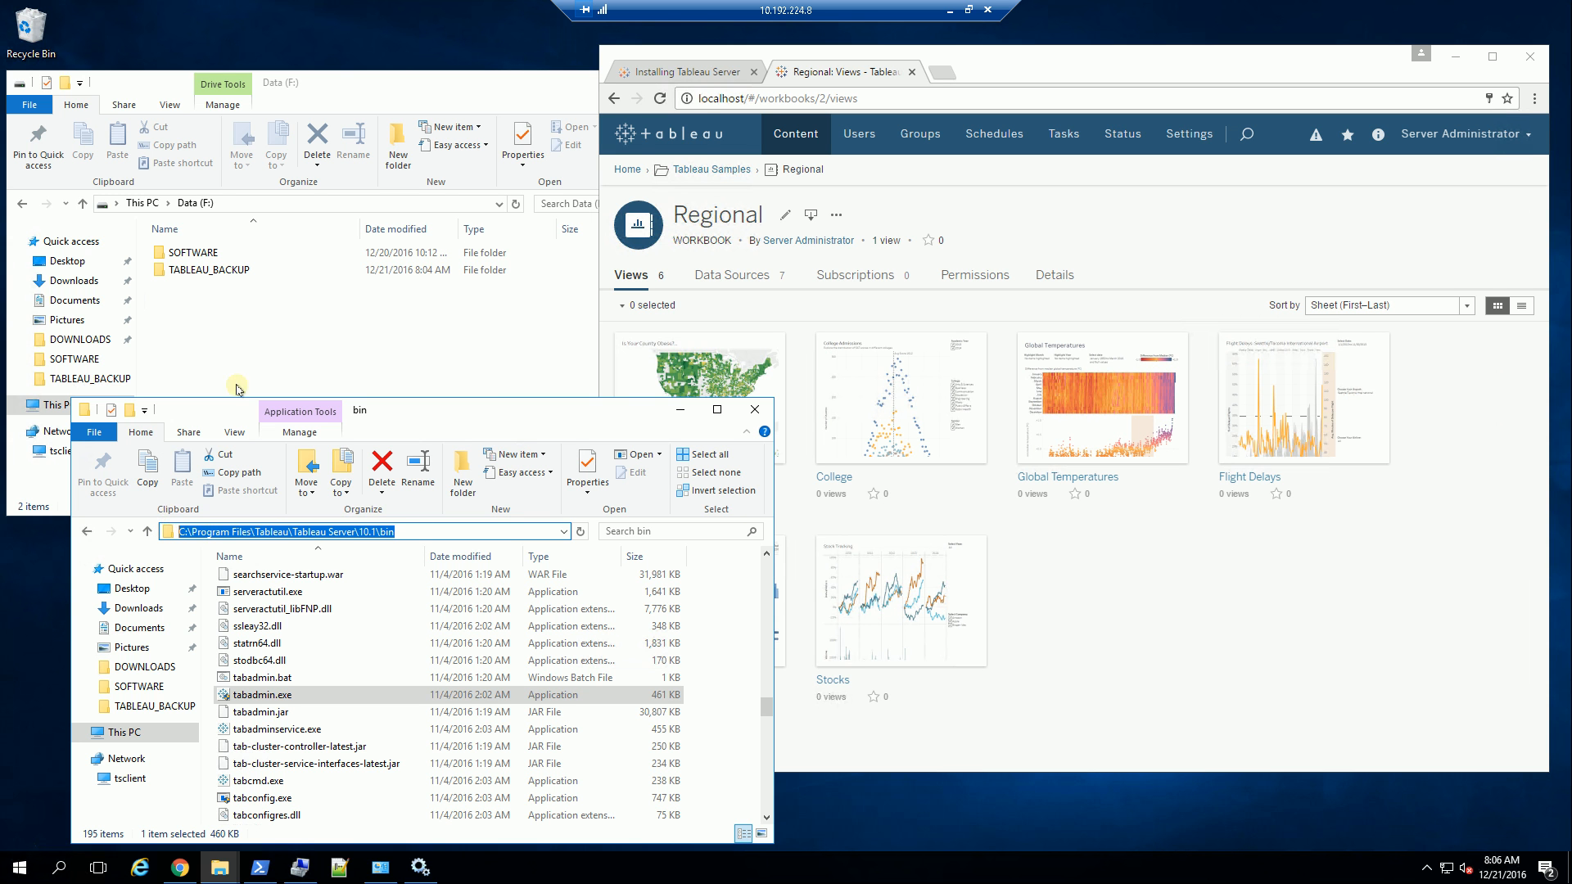
Switch to the Data (F:) drive and go into the TABLEAU_BACKUP folder with the backup script
left_click(208, 270)
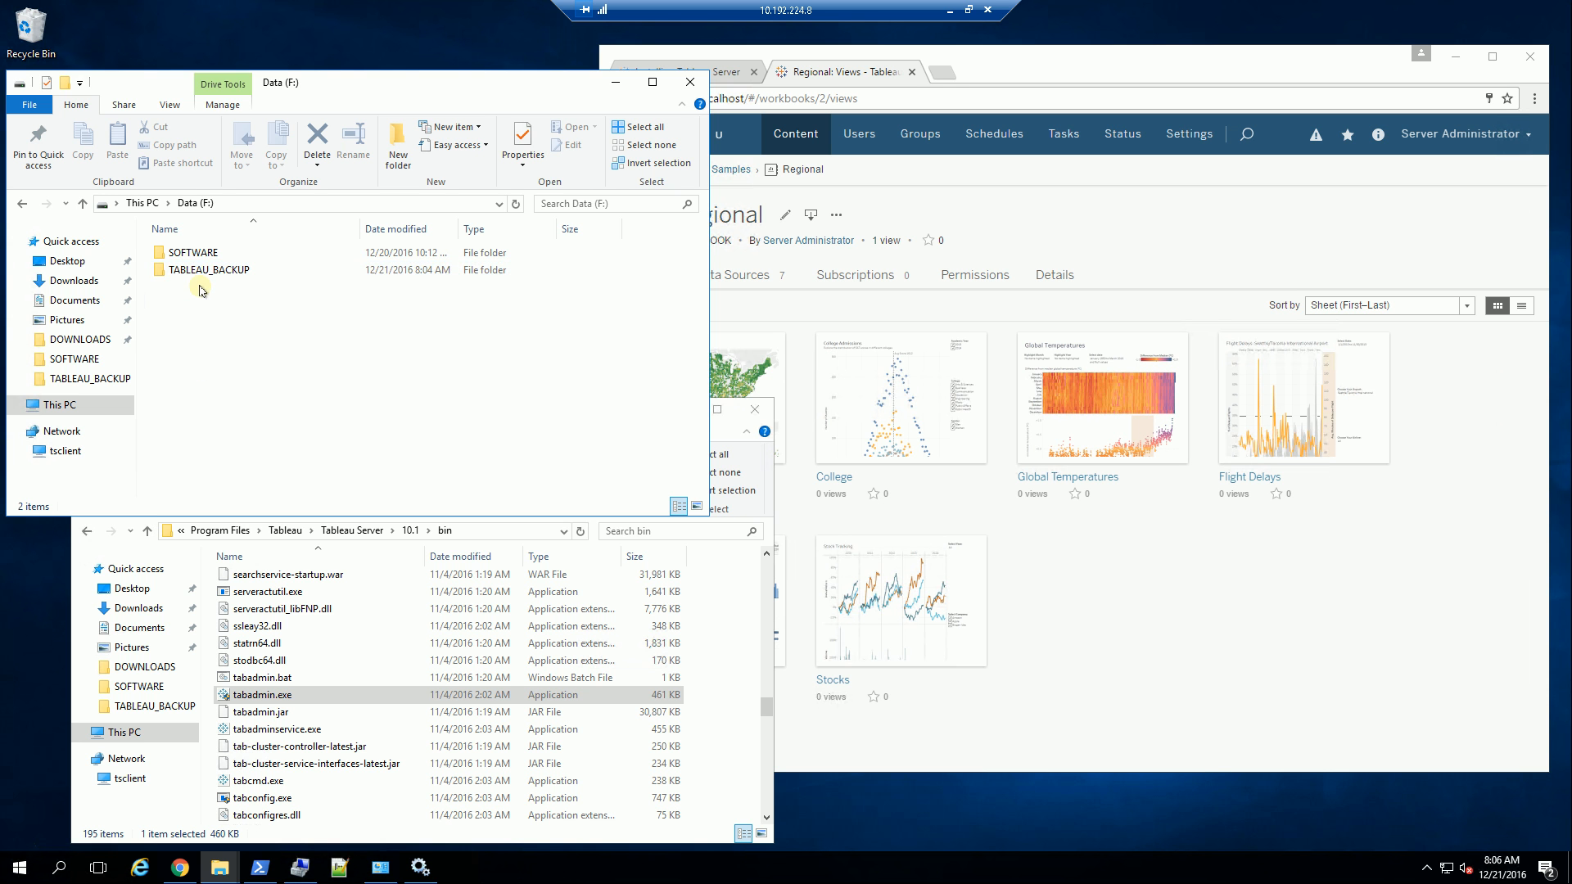
left_click(209, 271)
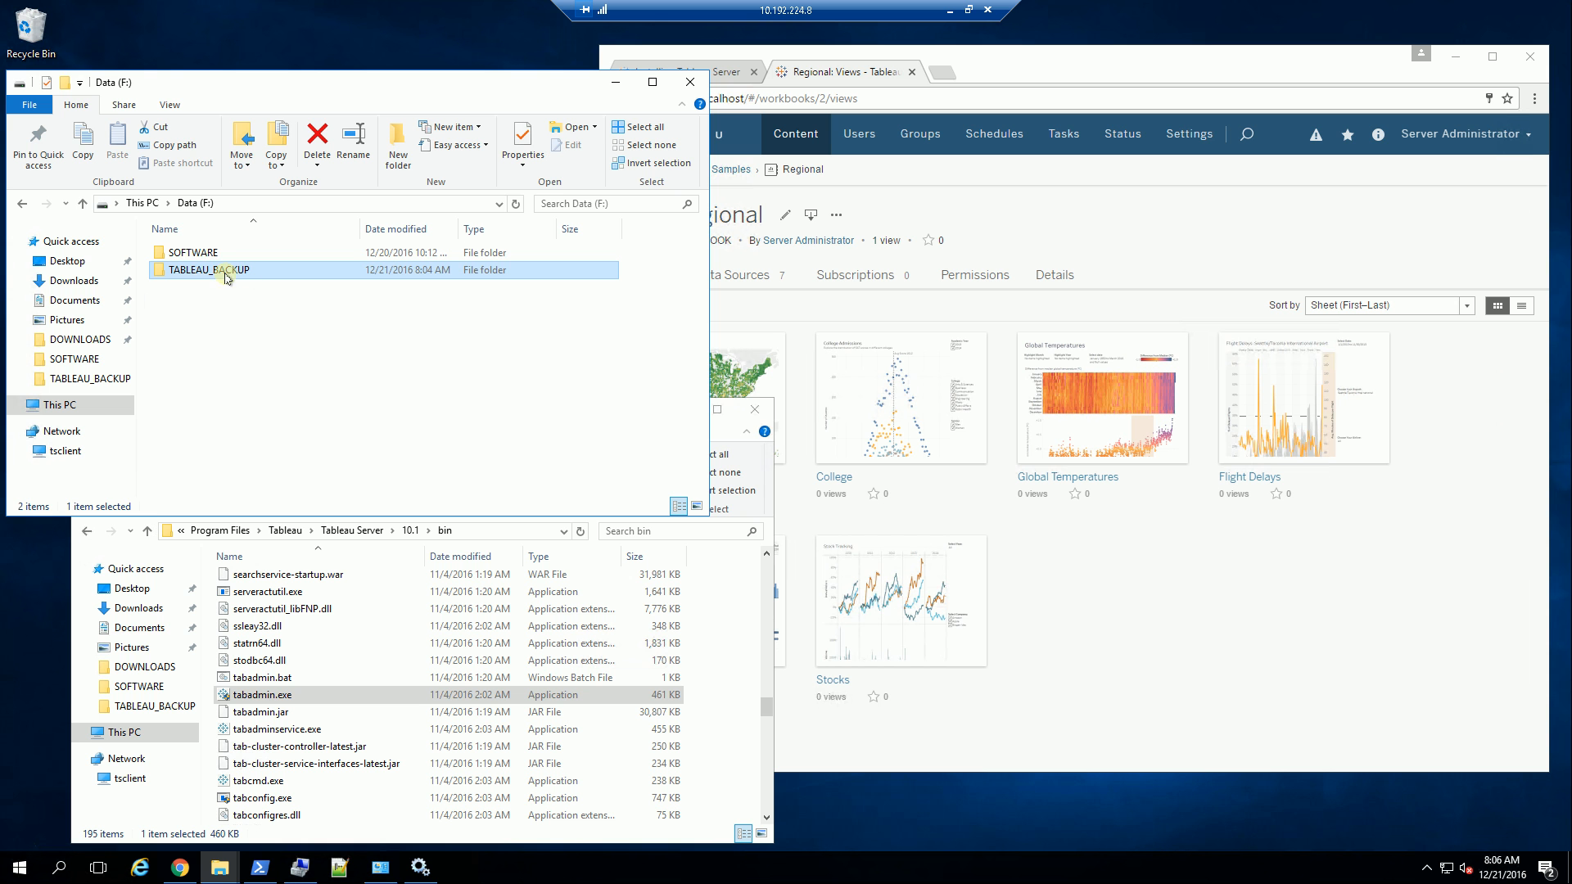
double_click(212, 270)
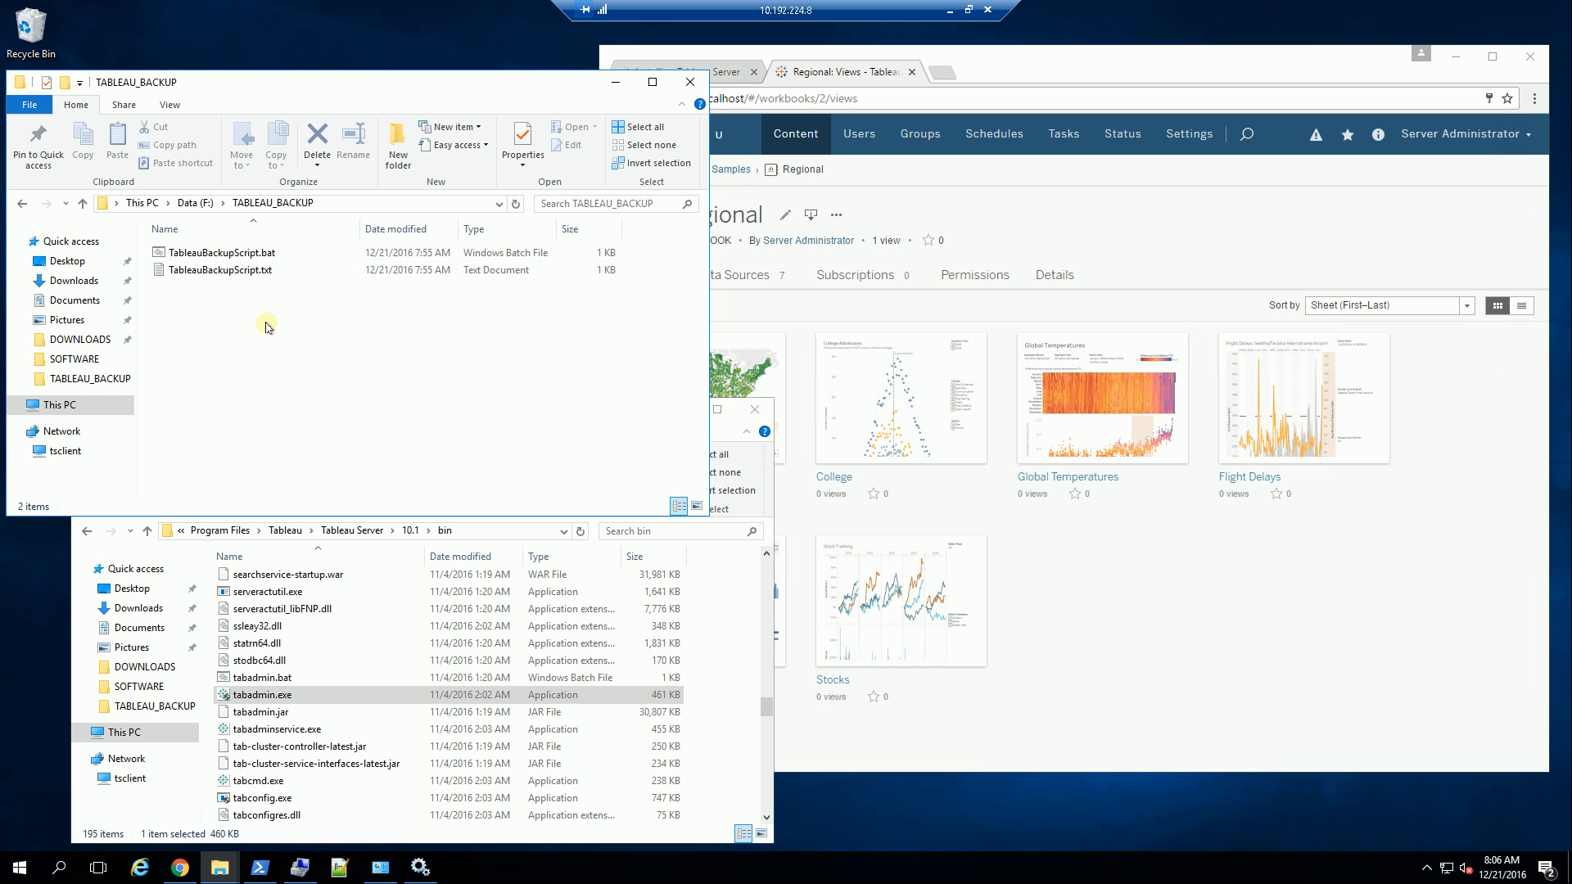
left_click(221, 270)
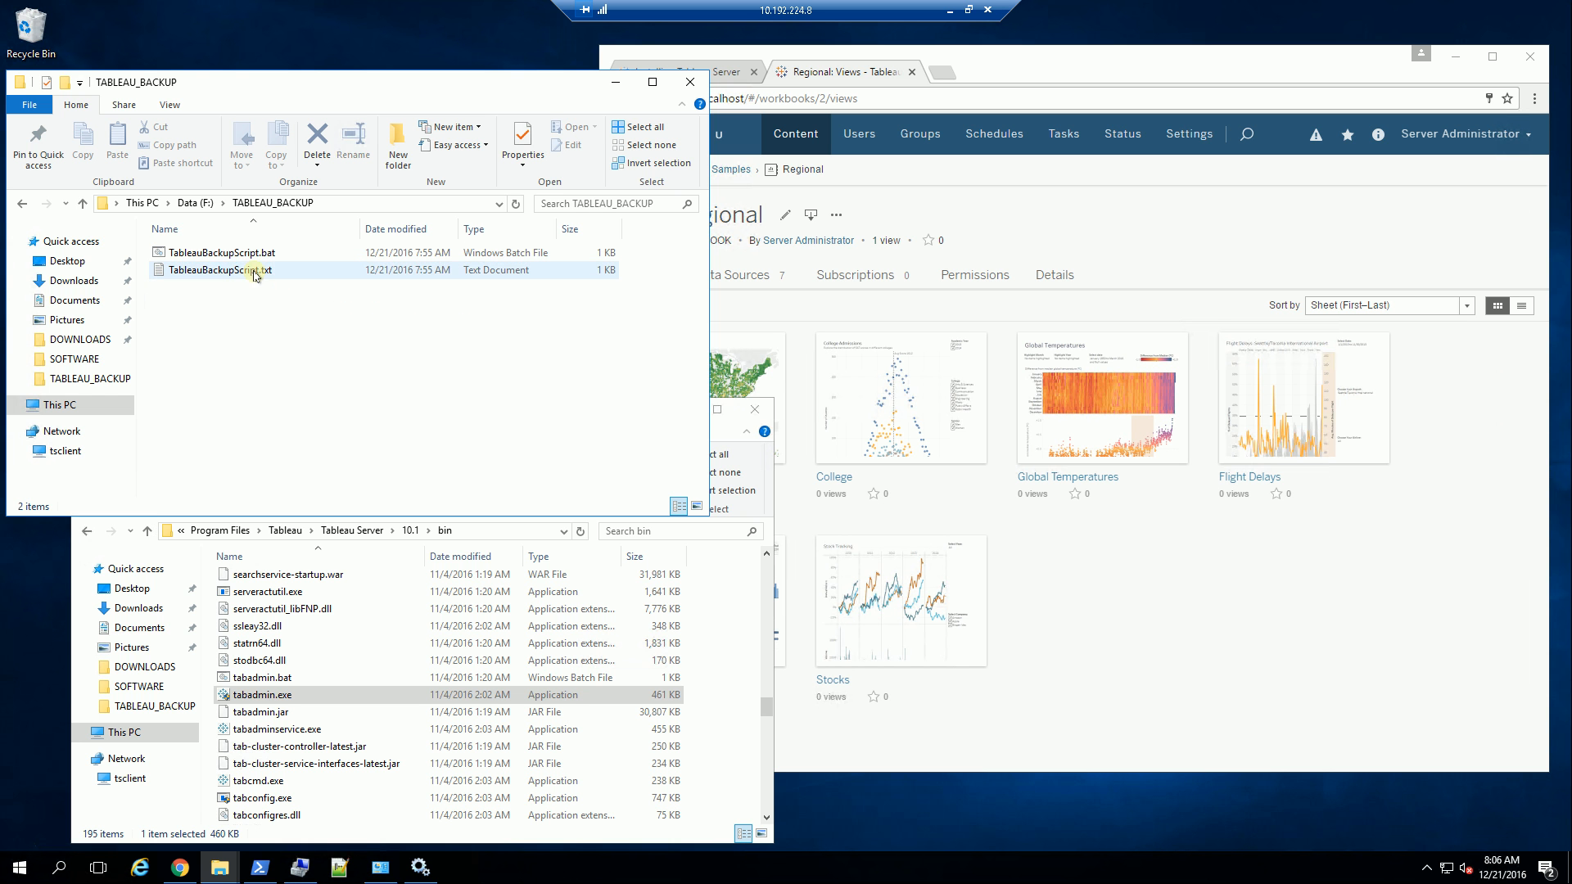
double_click(218, 271)
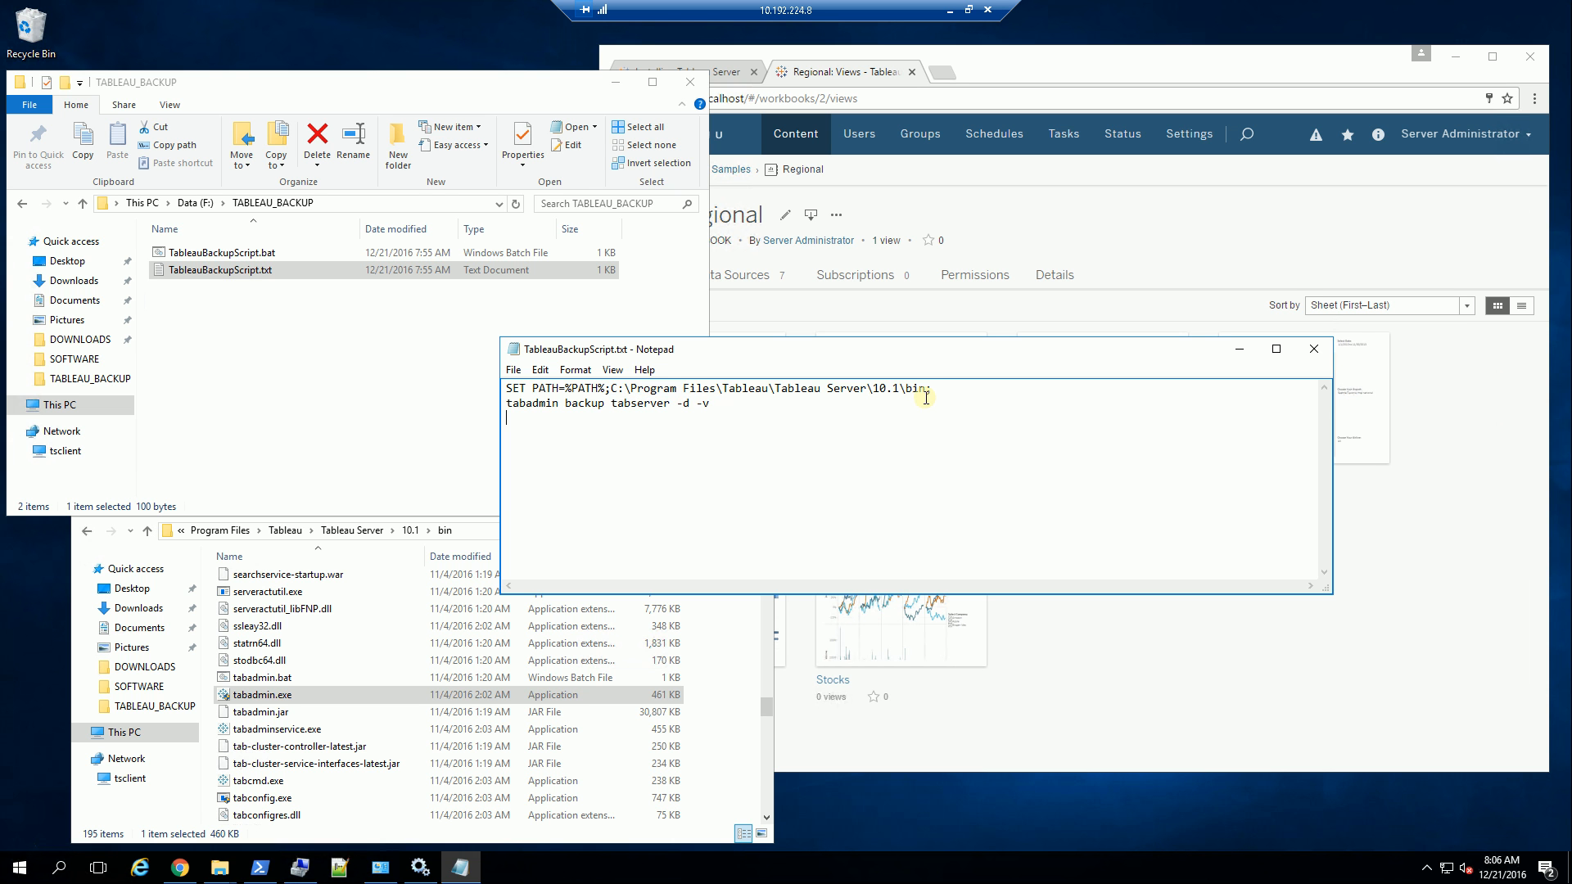
left_click_drag(609, 389, 927, 388)
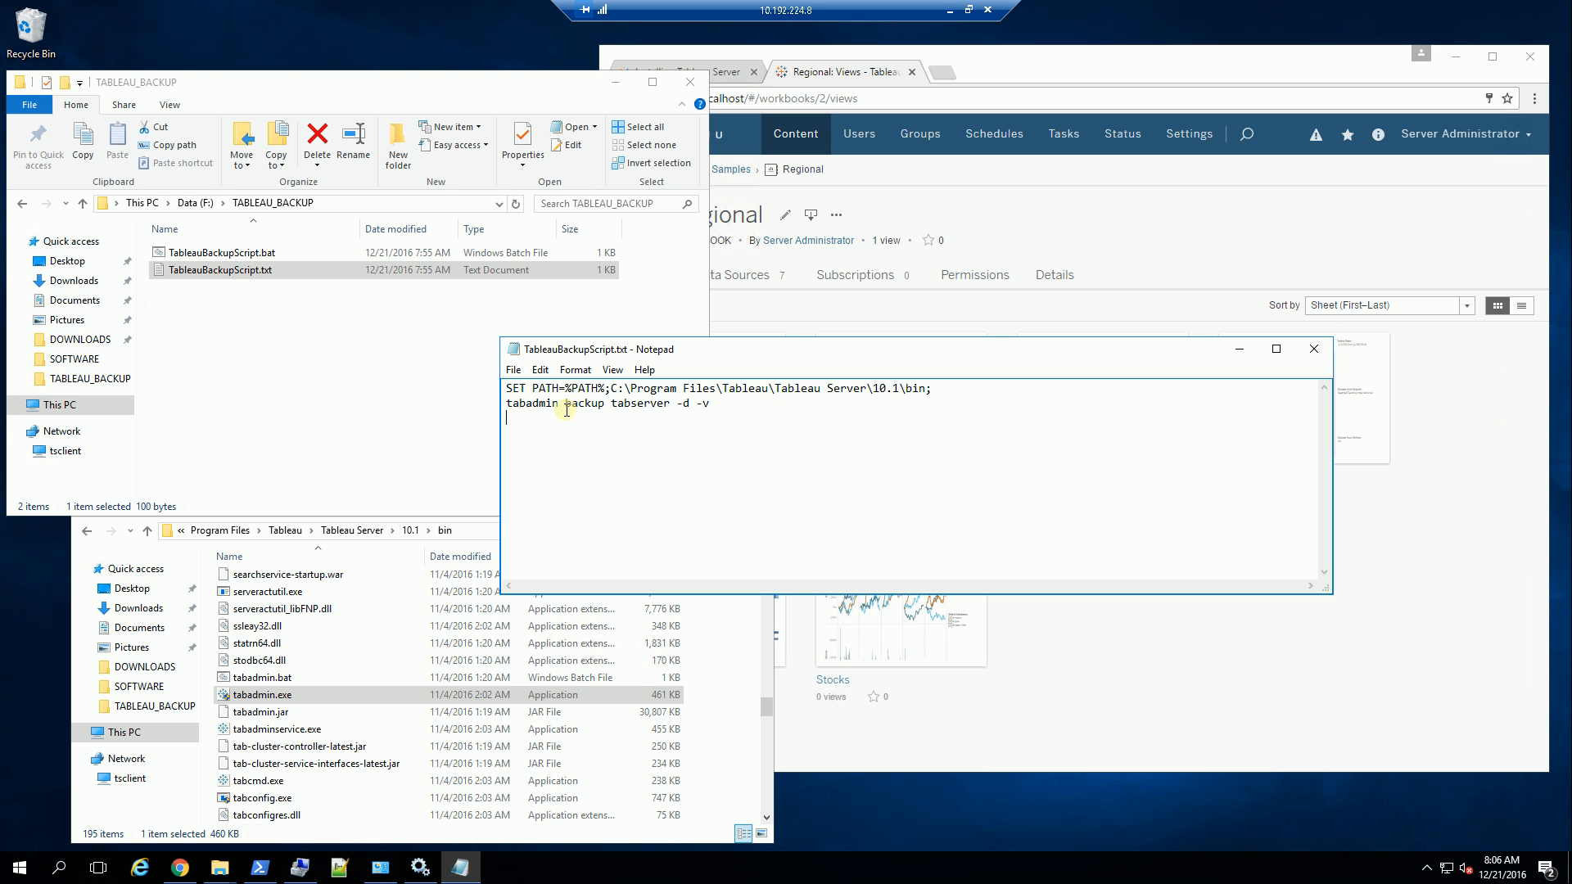
double_click(532, 403)
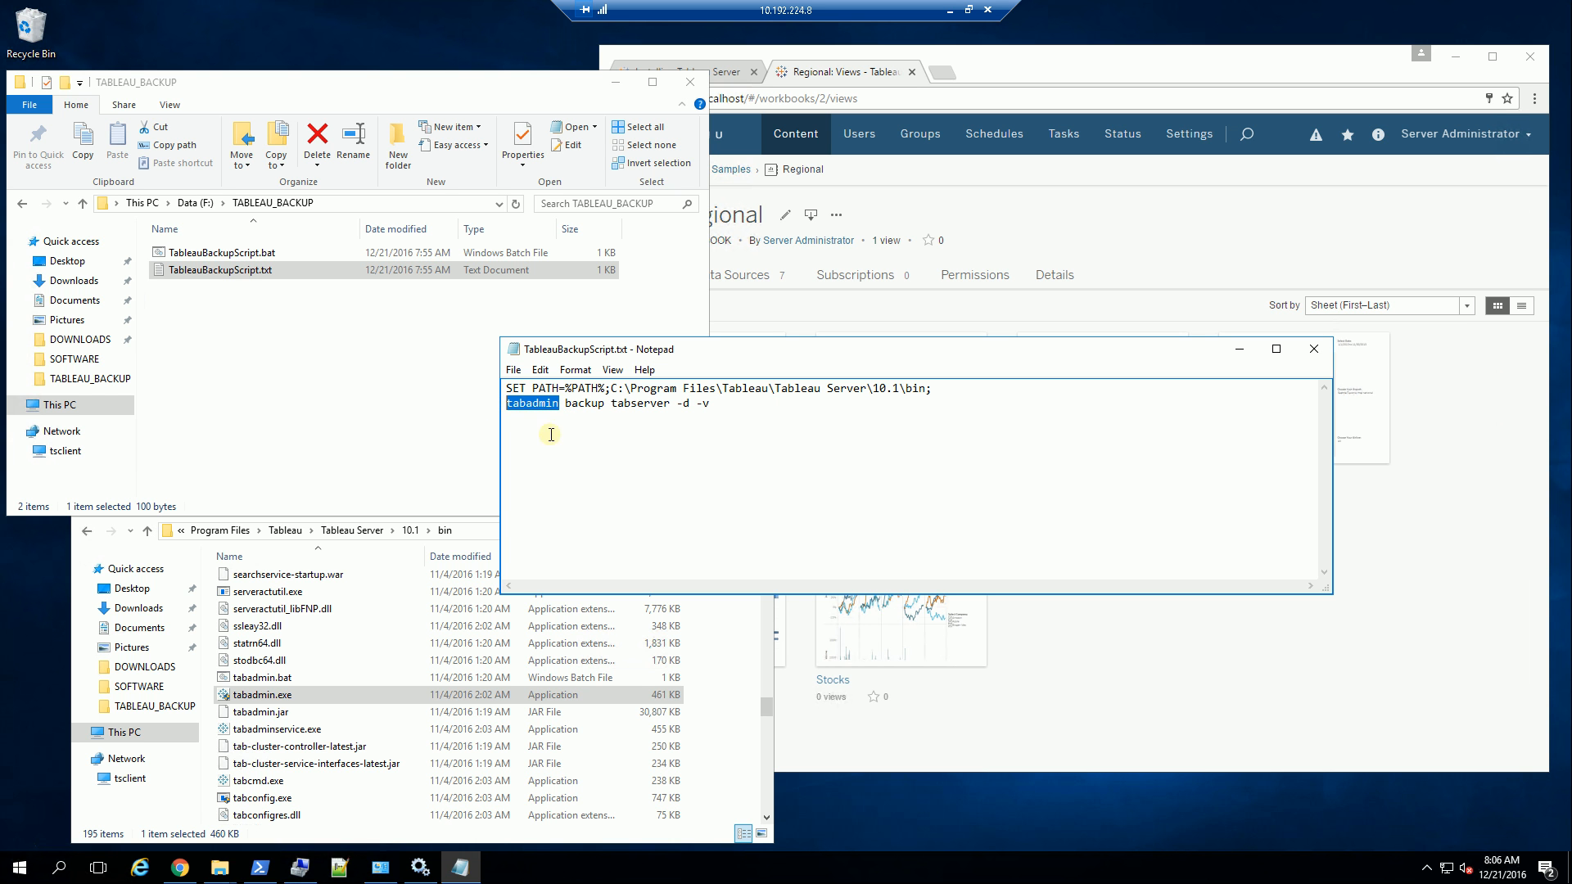
left_click(719, 413)
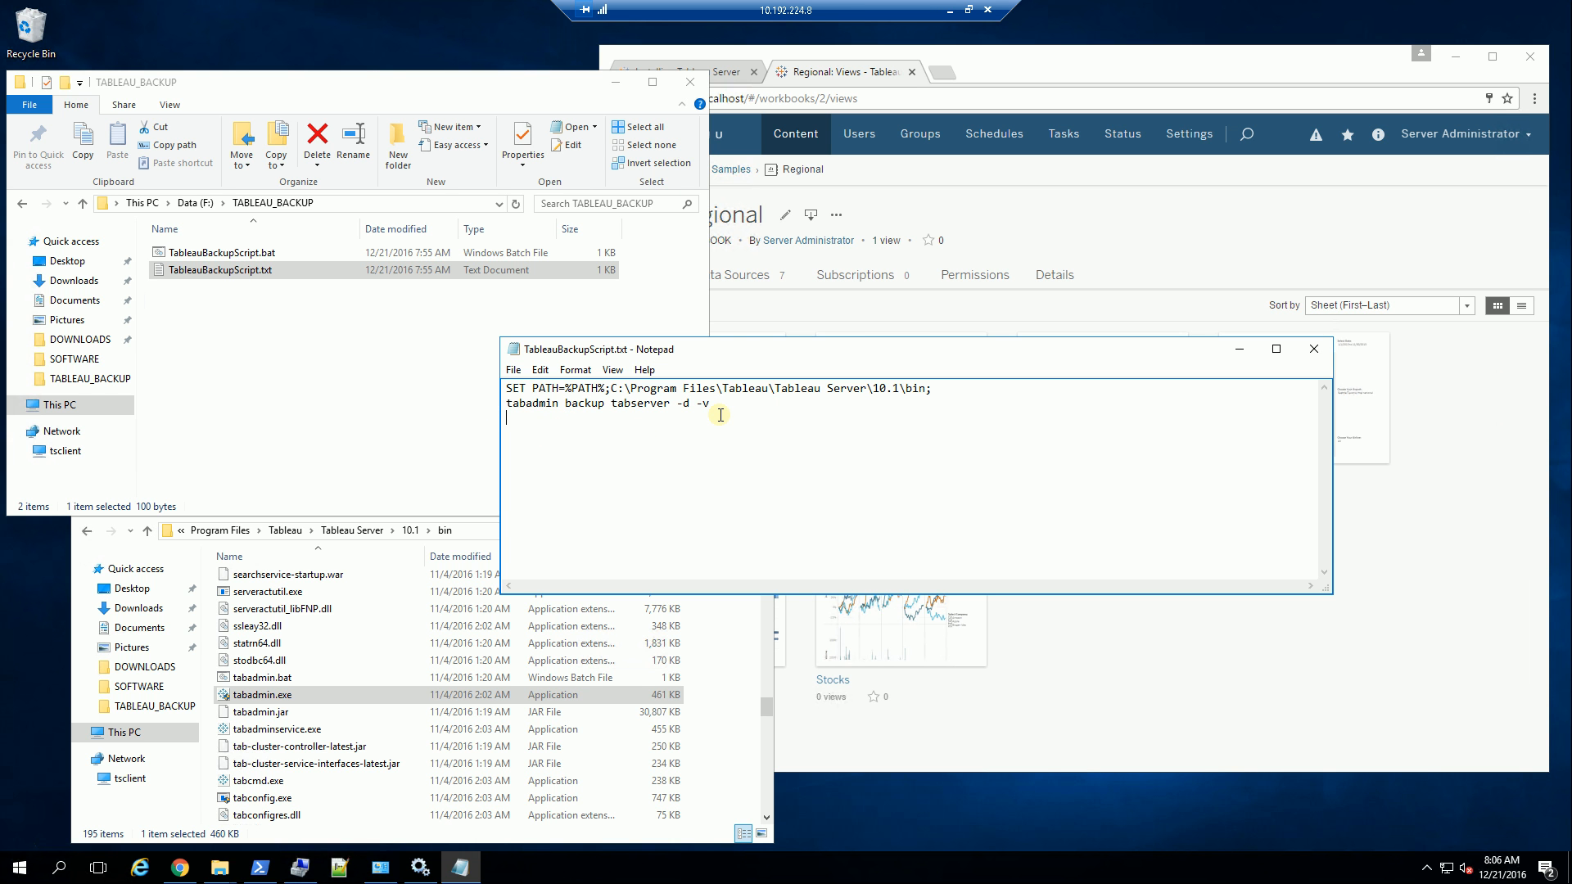
mouse_move(1280, 373)
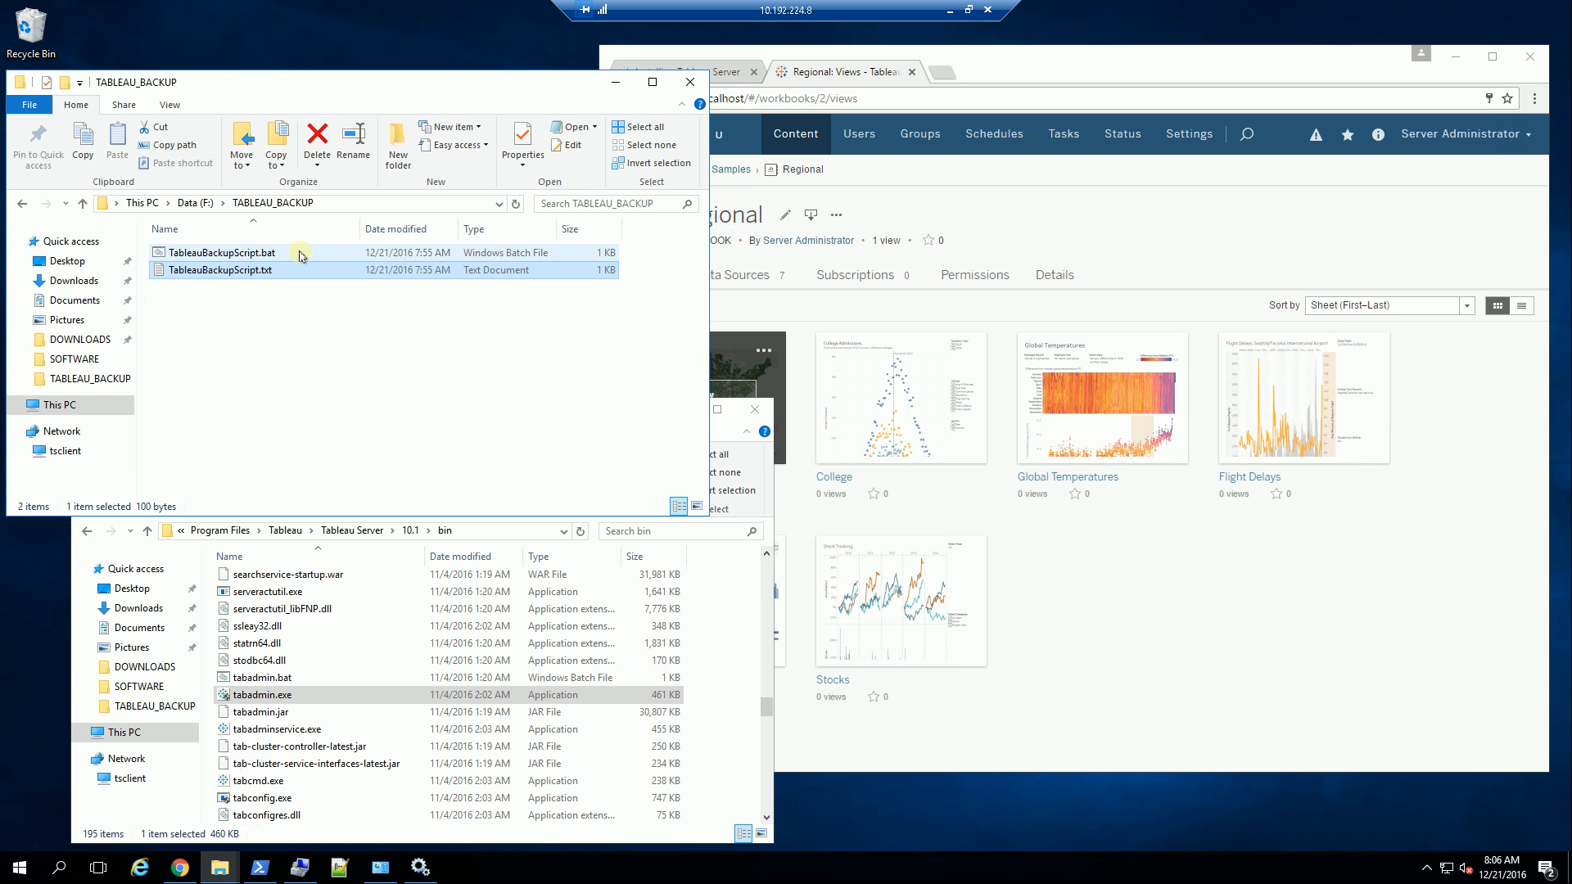
right_click(221, 252)
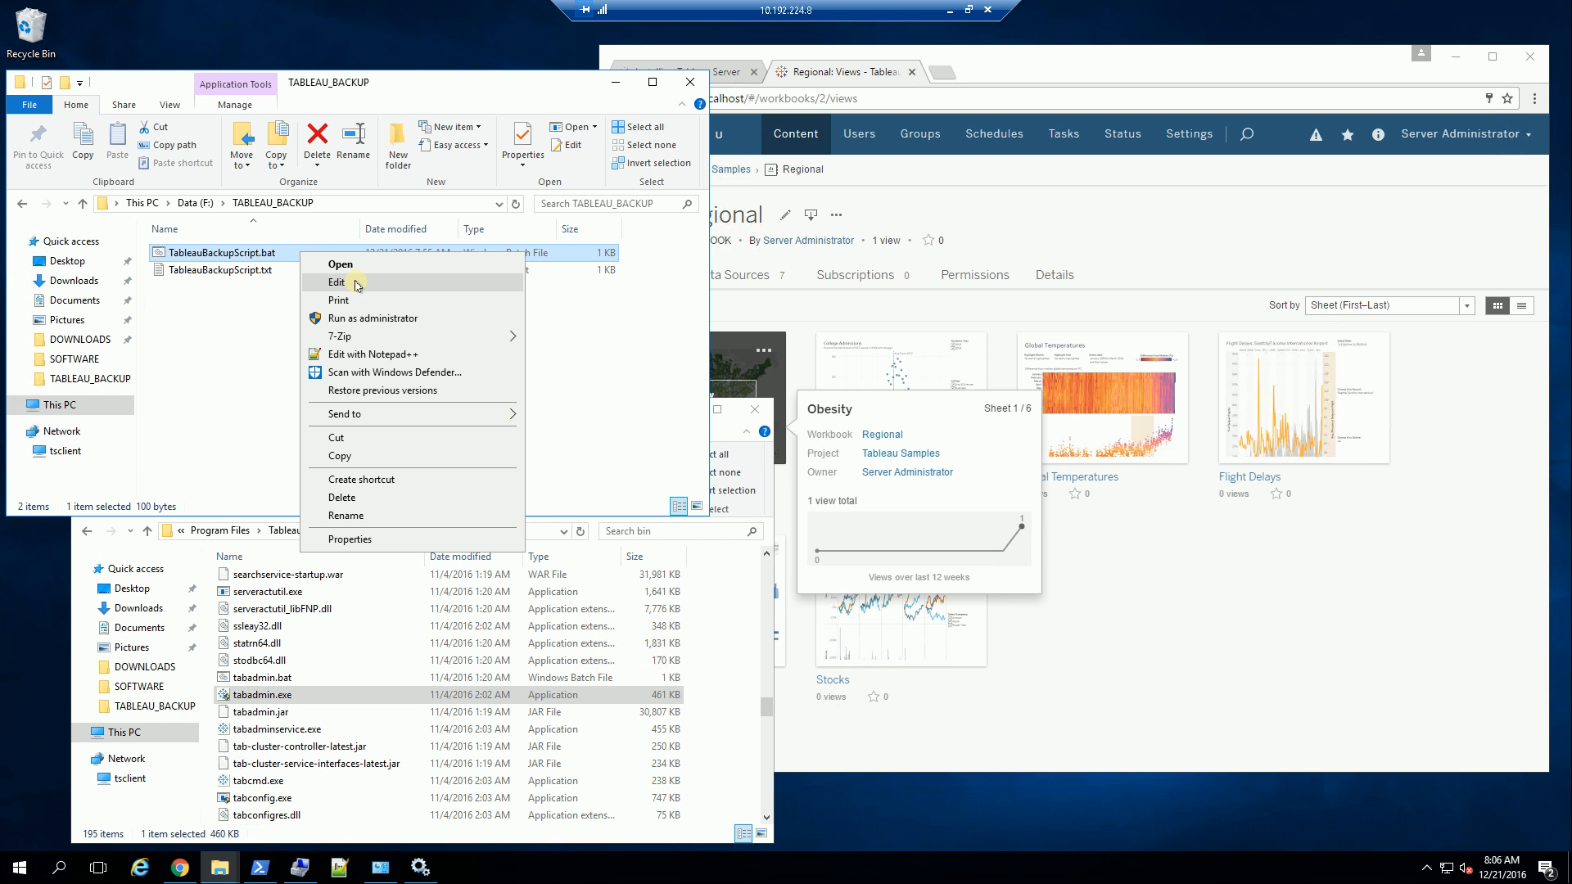
left_click(336, 282)
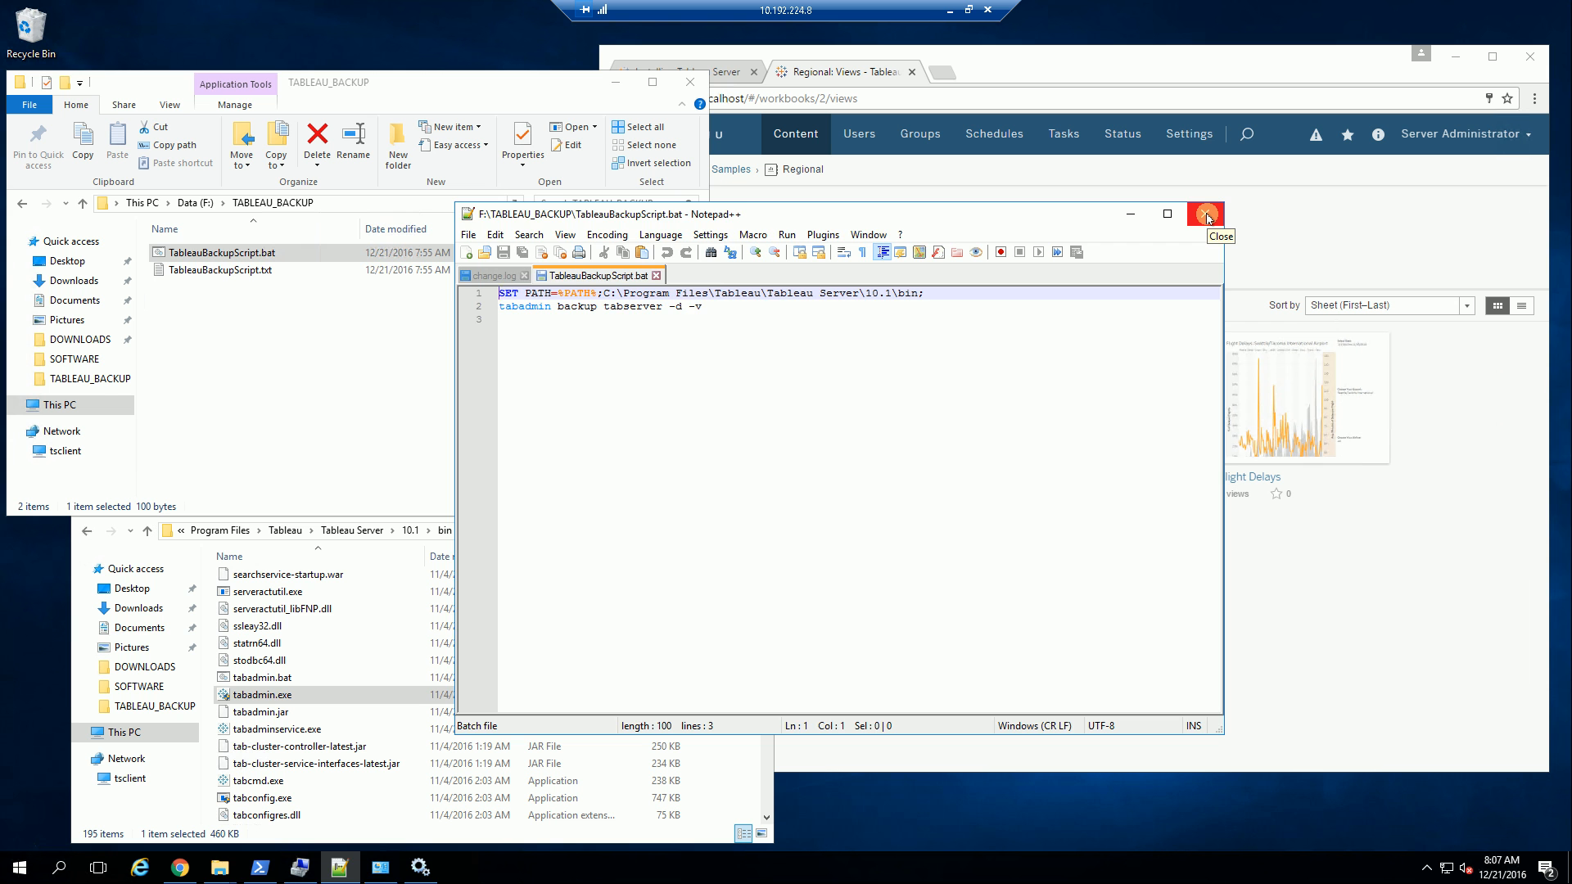
left_click(1207, 213)
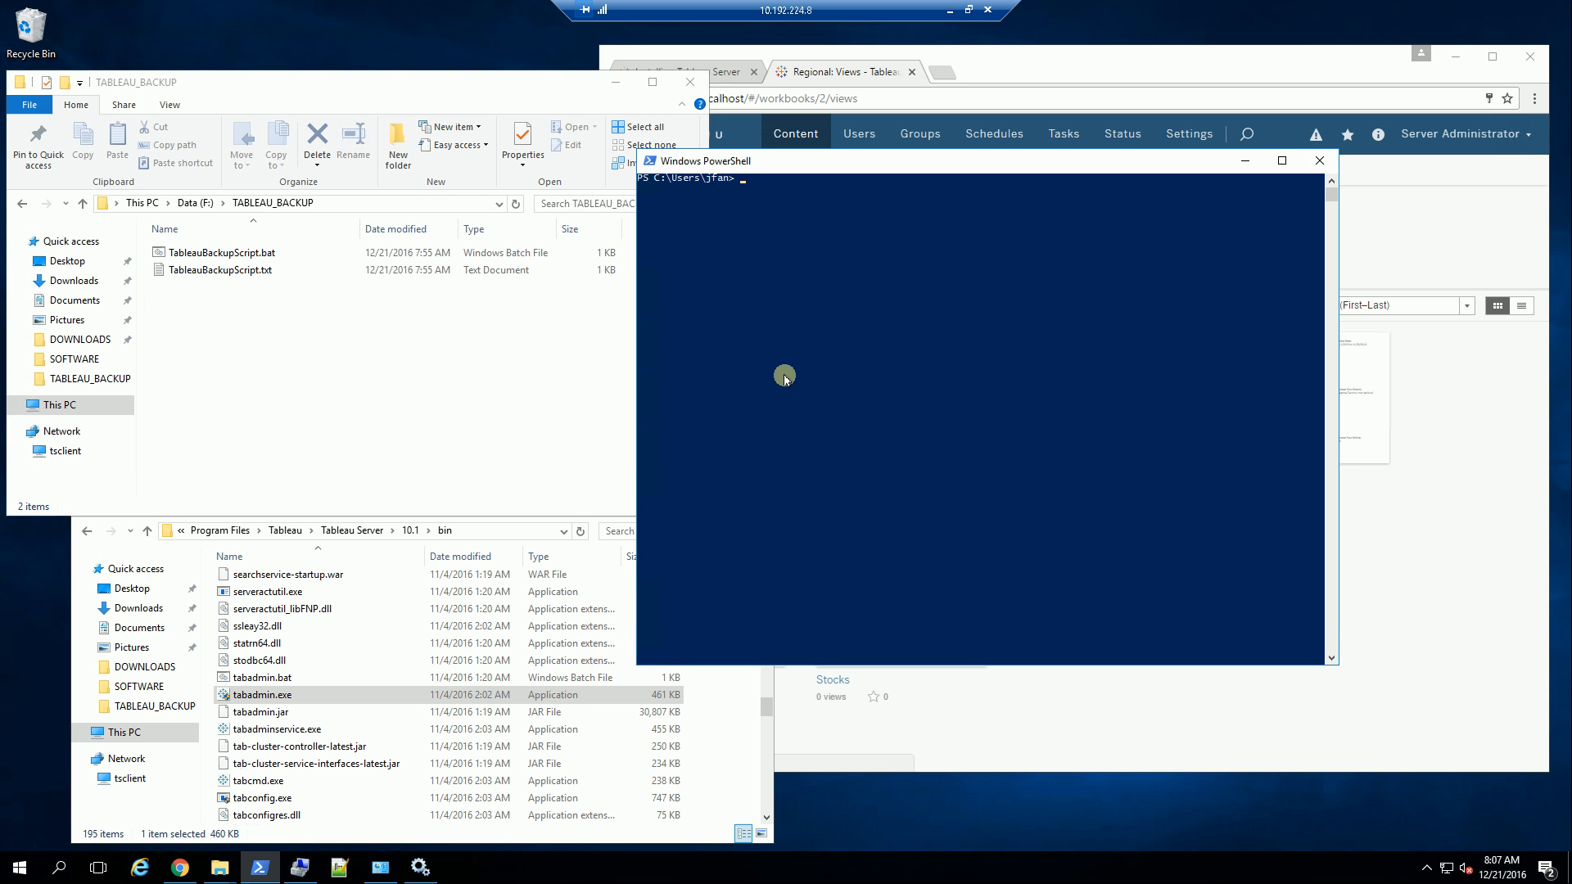
Change to F:\TABLEAU_BACKUP, start cmd and run TableauBackupScript.bat
type("cd F:\\TABLEAU_BACKUP")
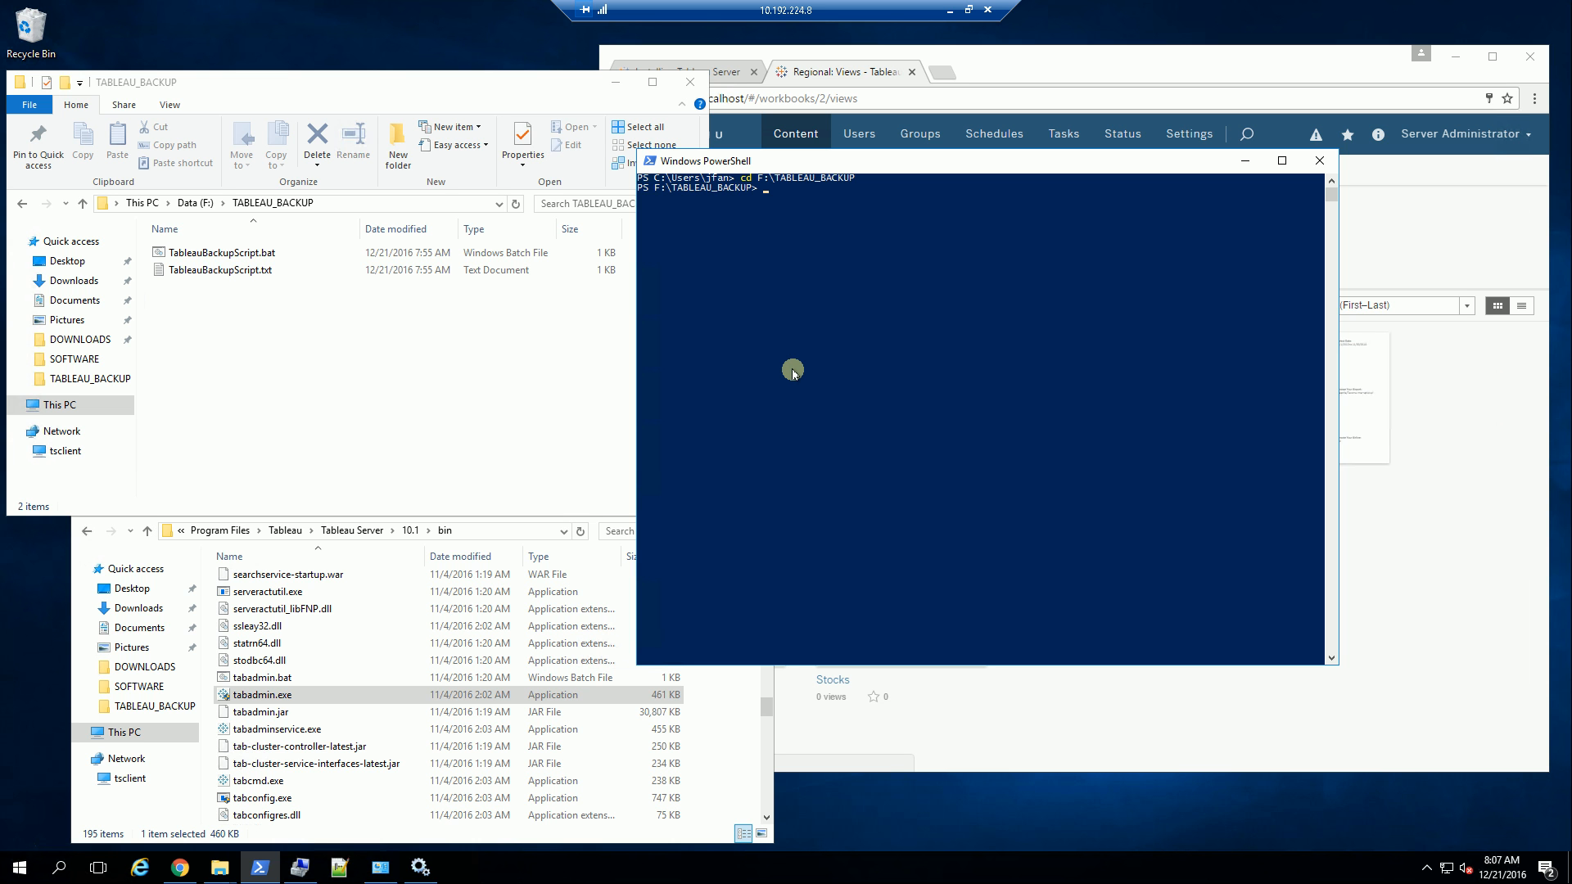
type("cmd")
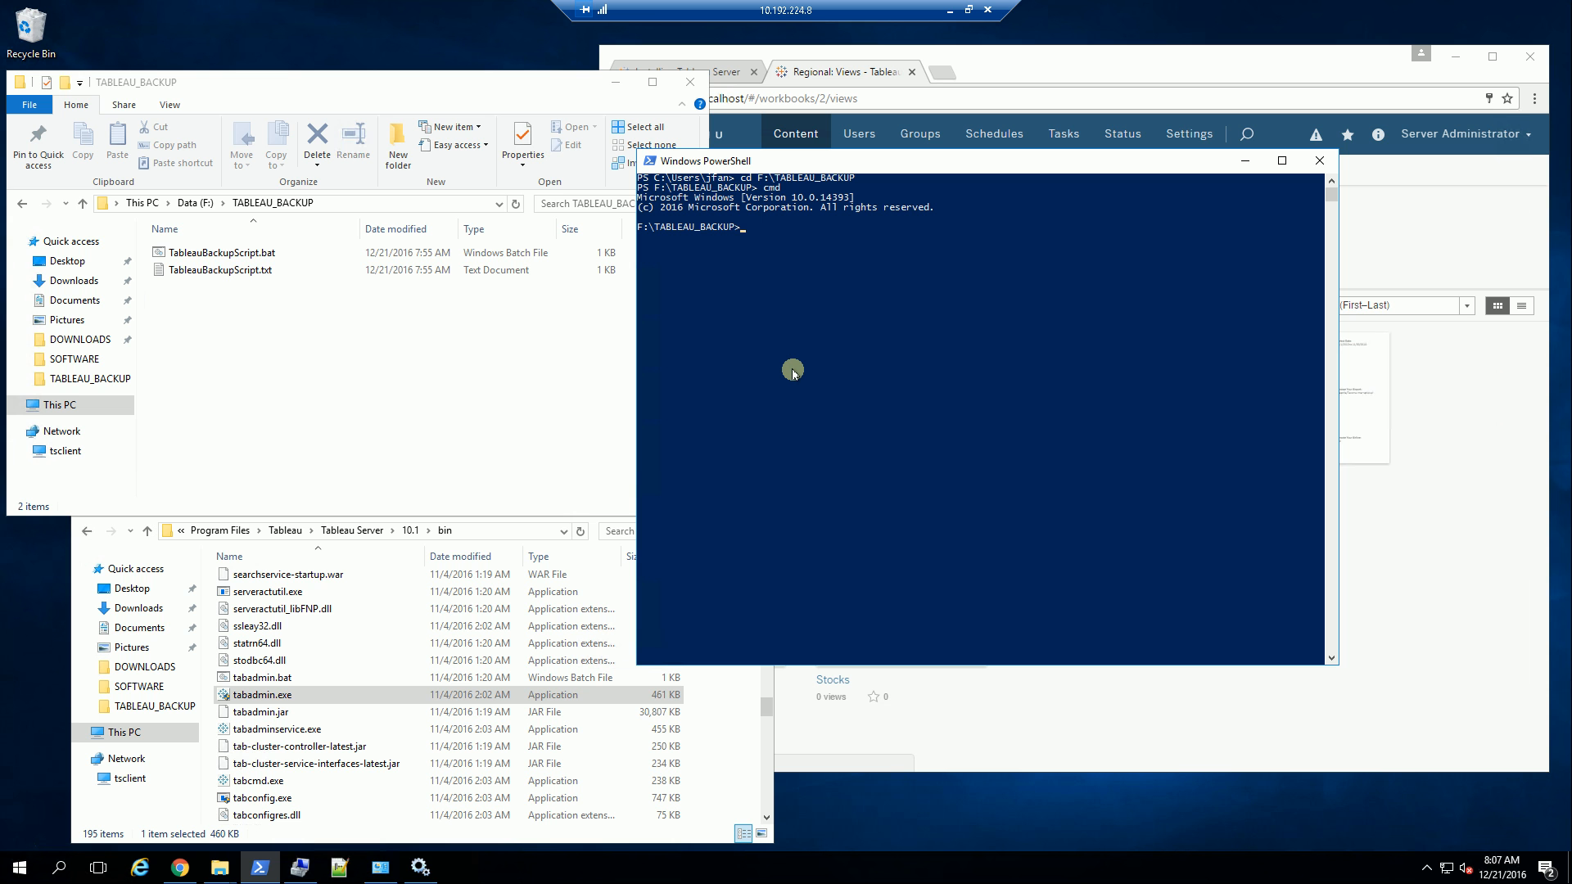
type("TableauBackupScript.bat")
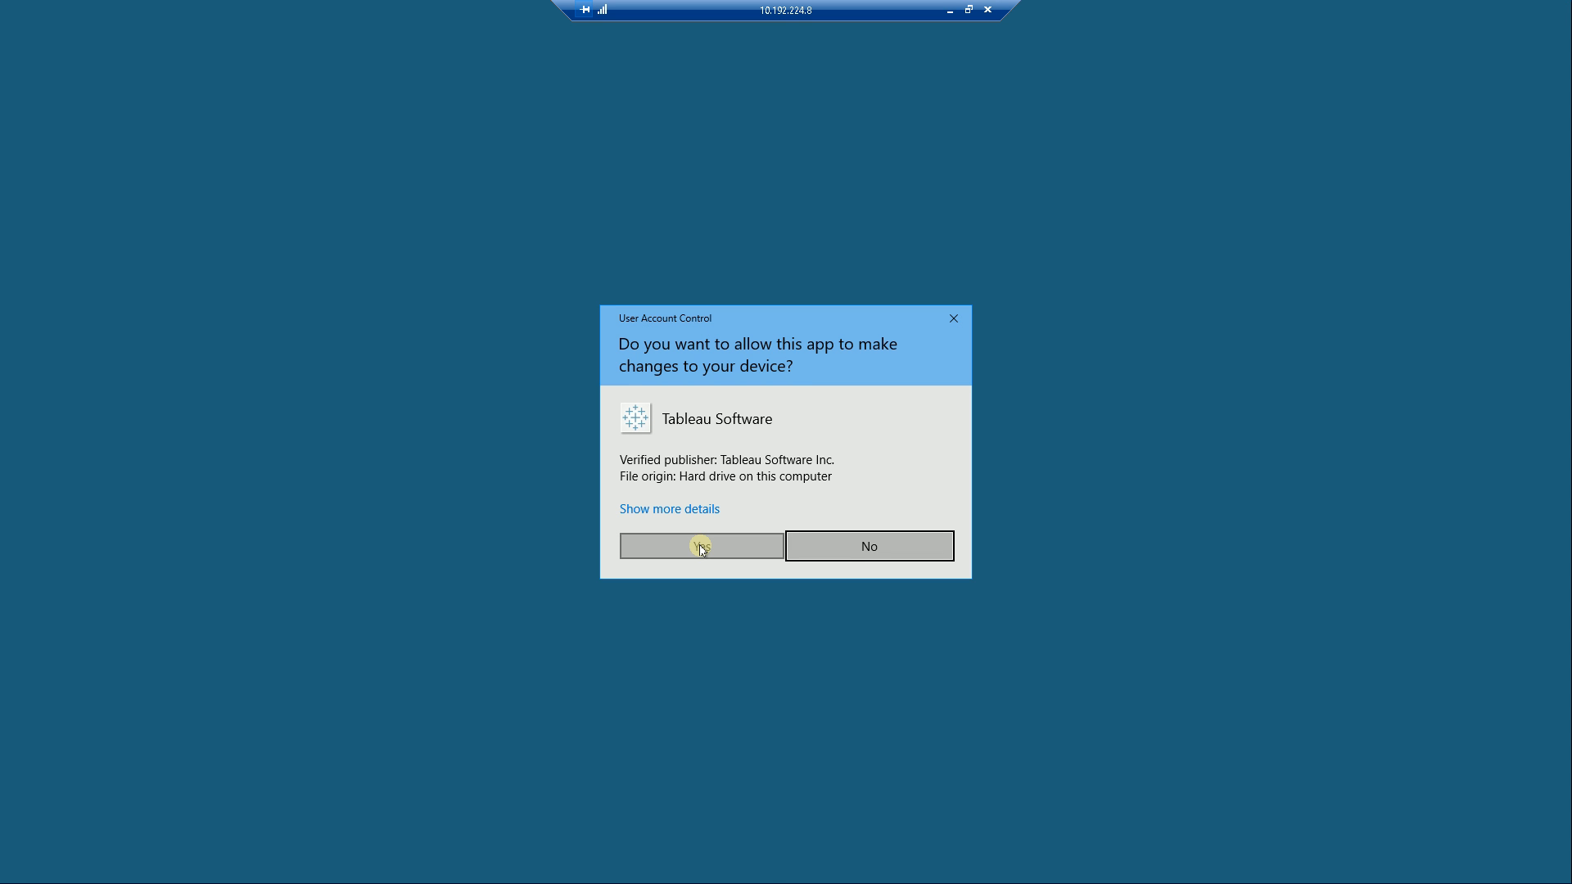
Answer Yes to User Account Control so the tabadmin backup launches
left_click(699, 546)
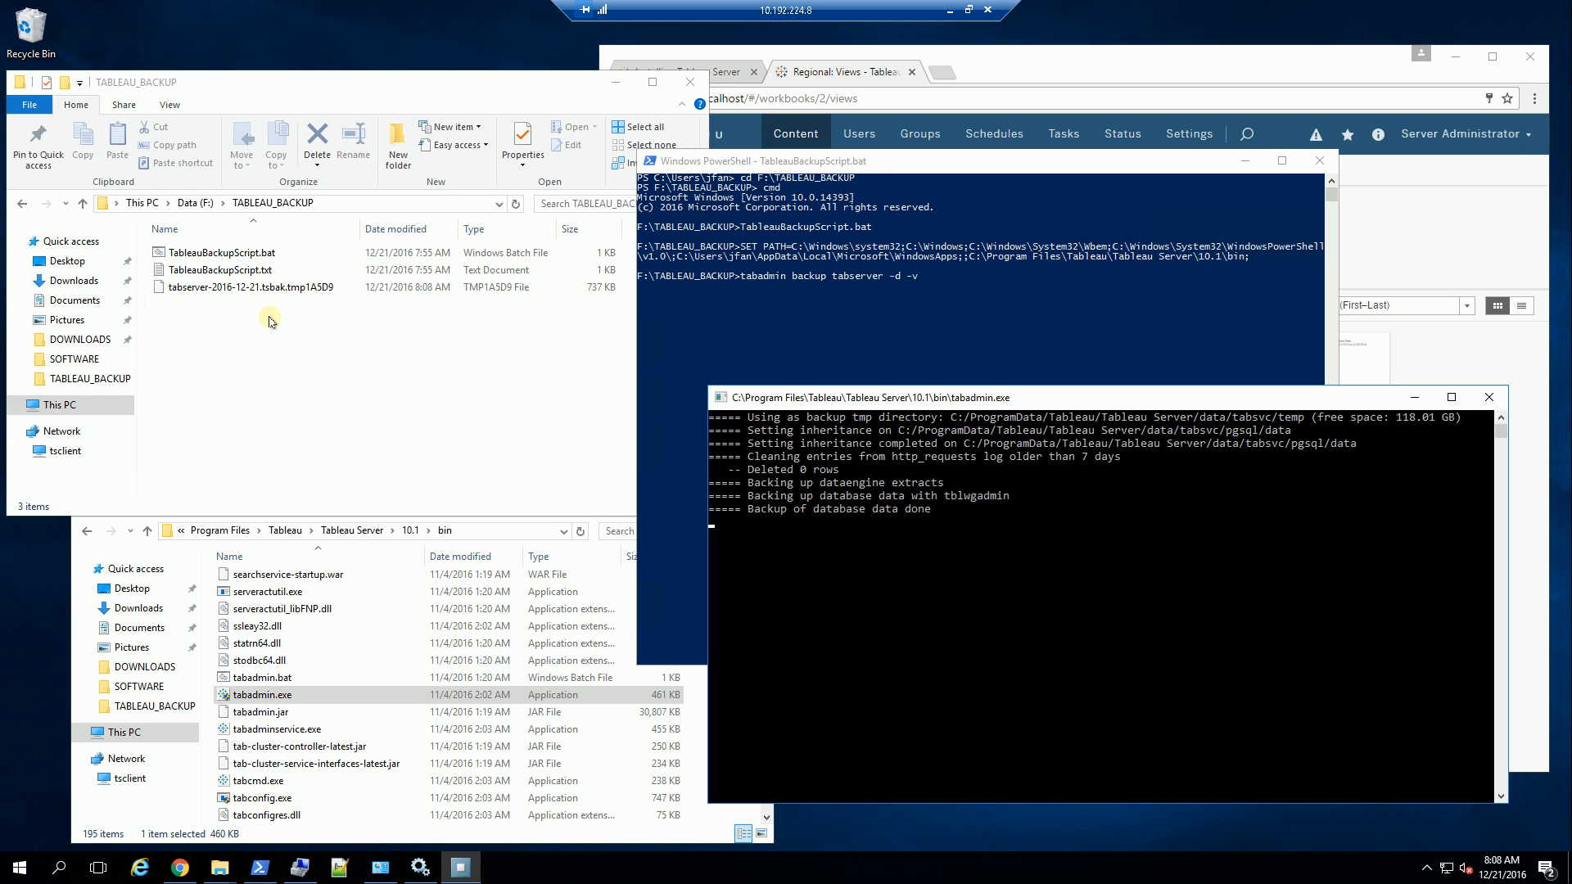
Watch the tabadmin console write tabserver-2016-12-21.tsbak and report successful verification
left_click(245, 287)
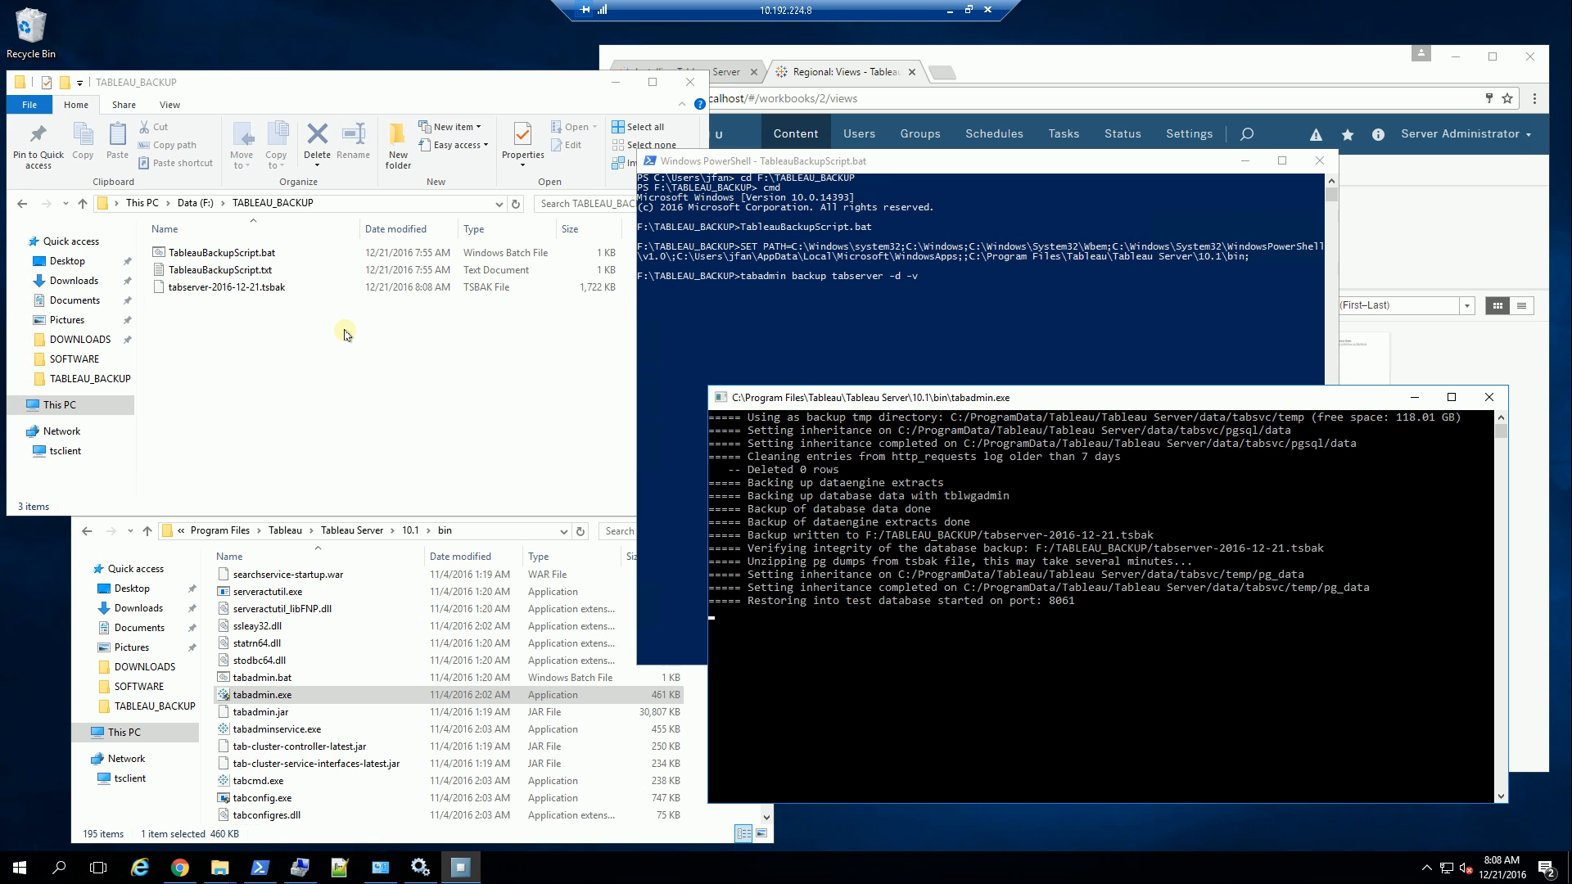
mouse_move(305, 332)
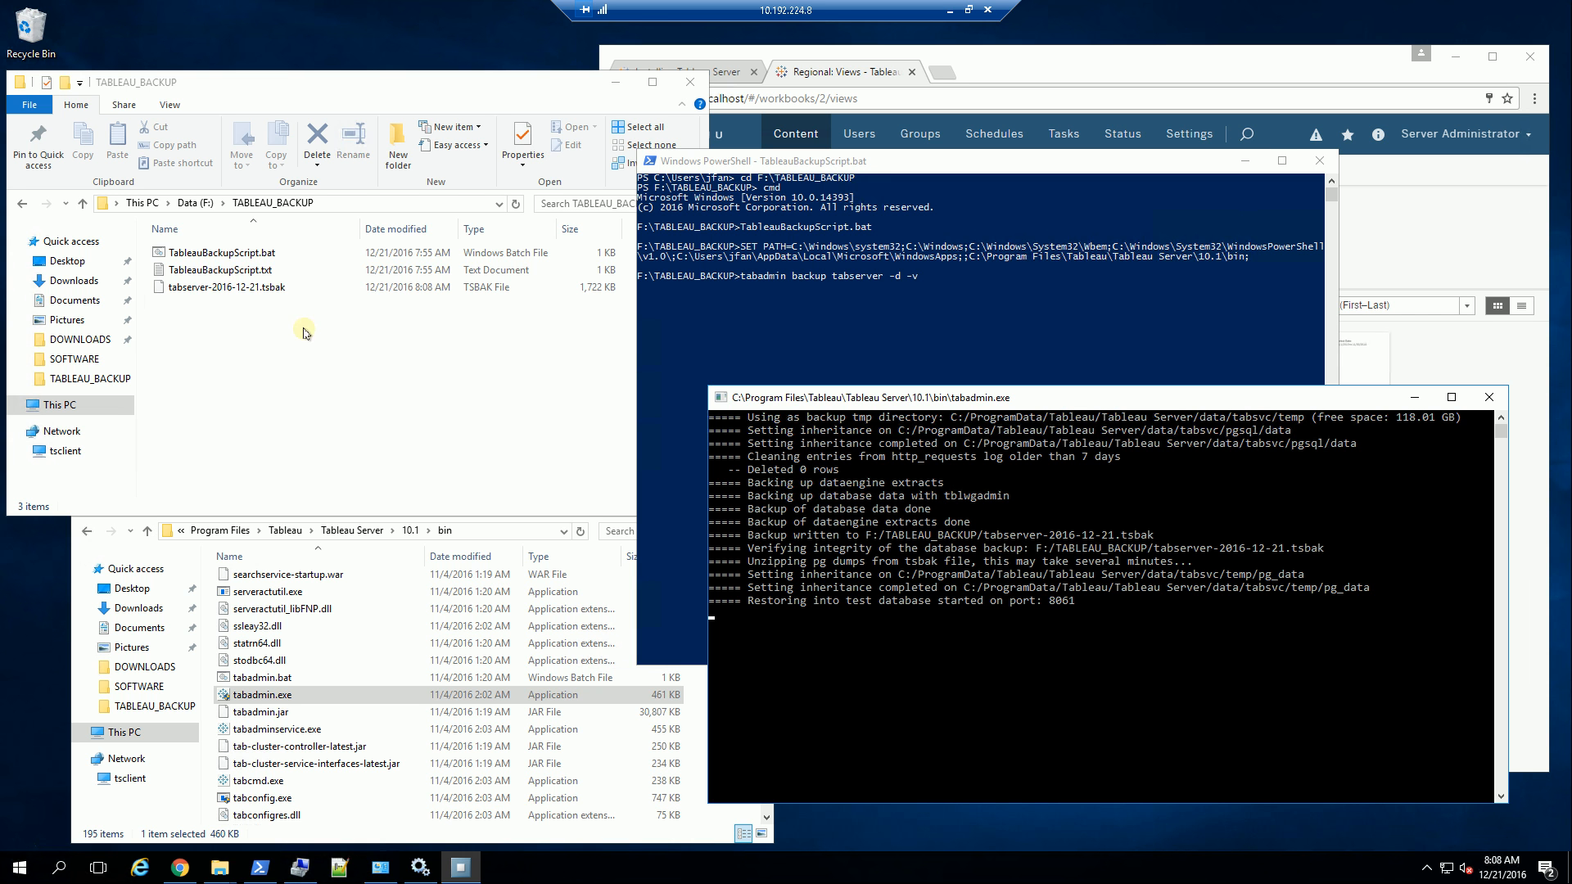
left_click(227, 252)
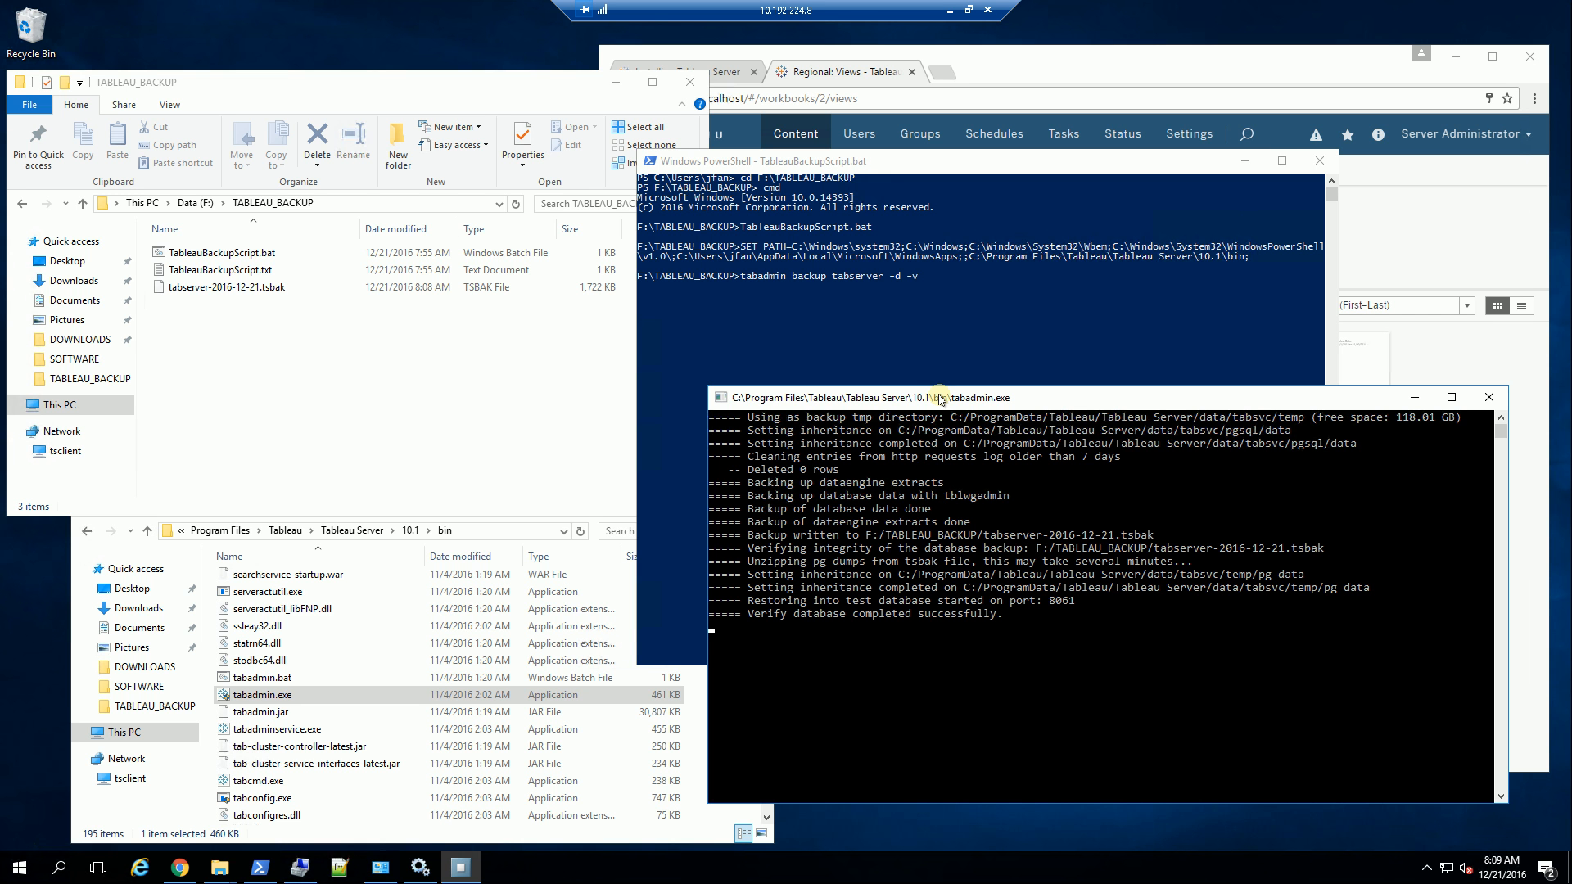
mouse_move(909, 390)
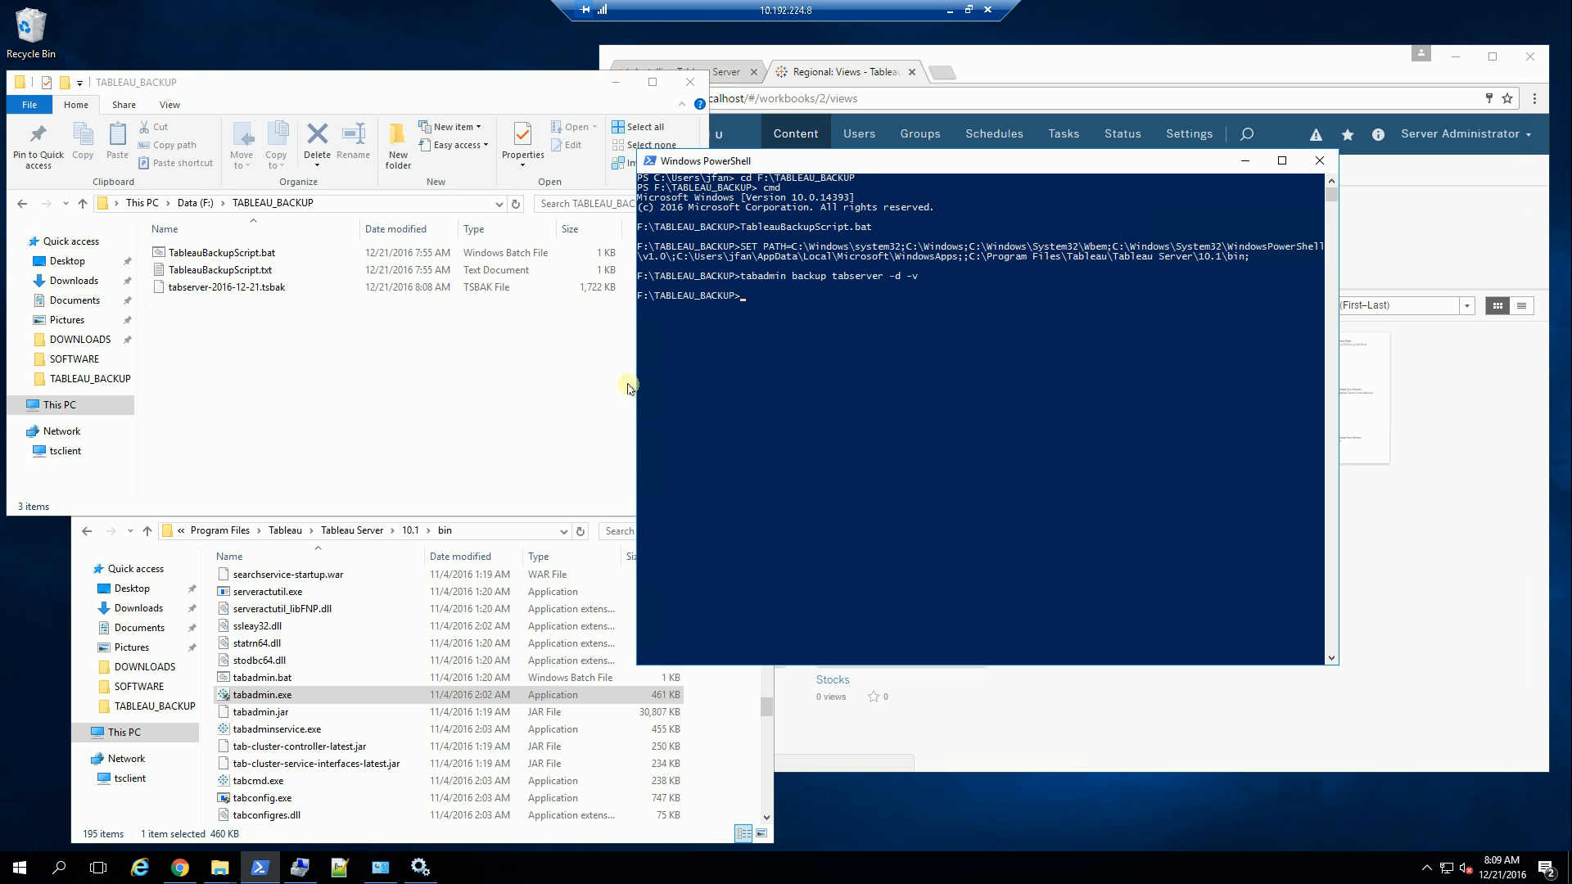
left_click(228, 287)
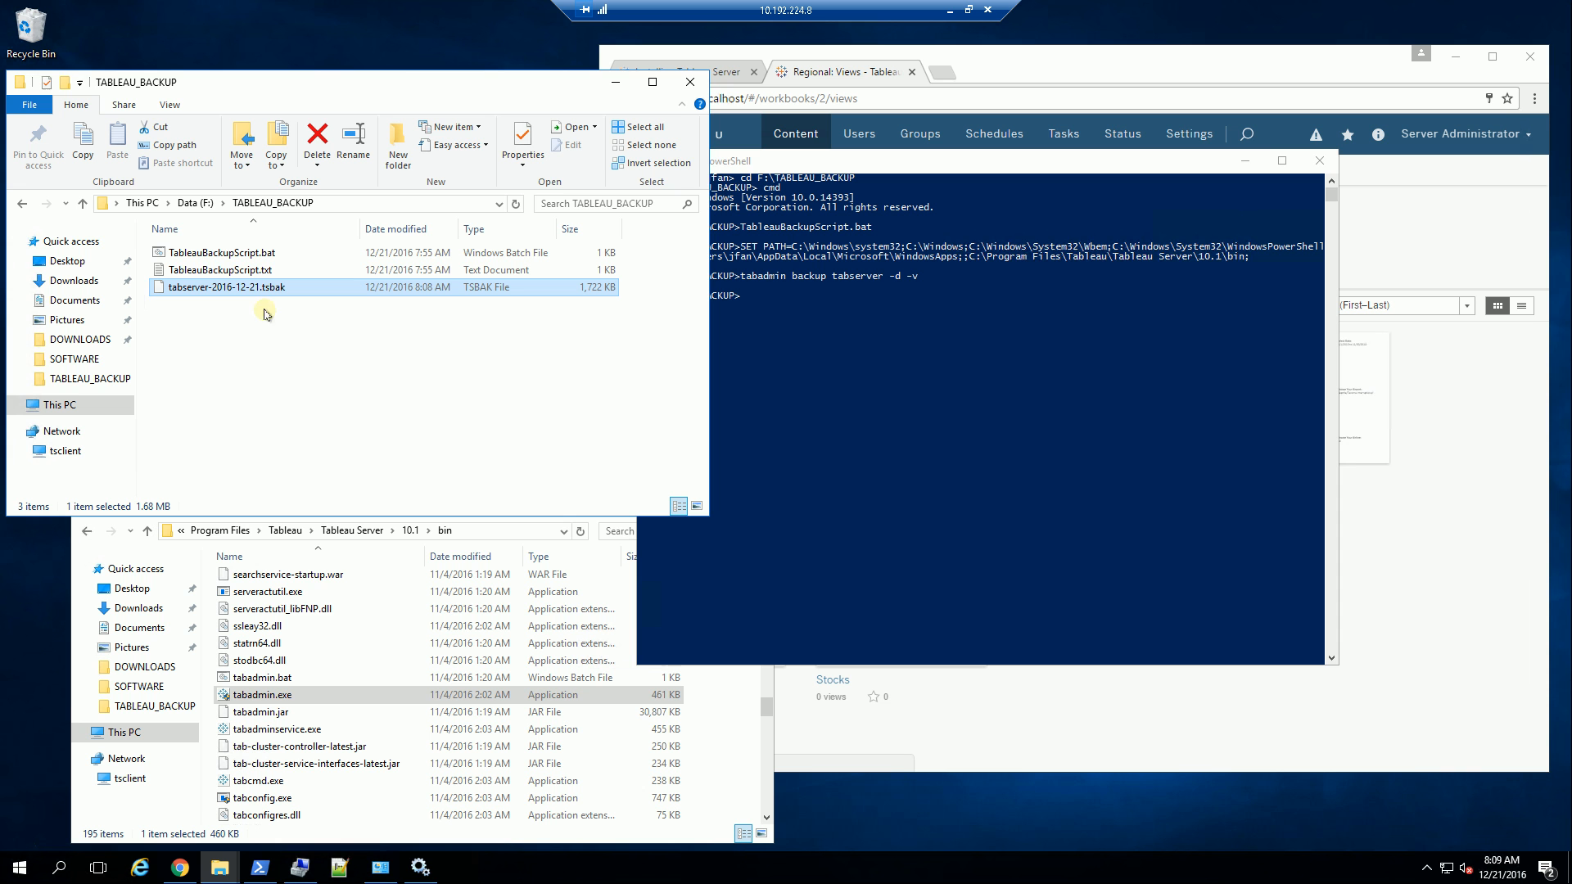
mouse_move(274, 326)
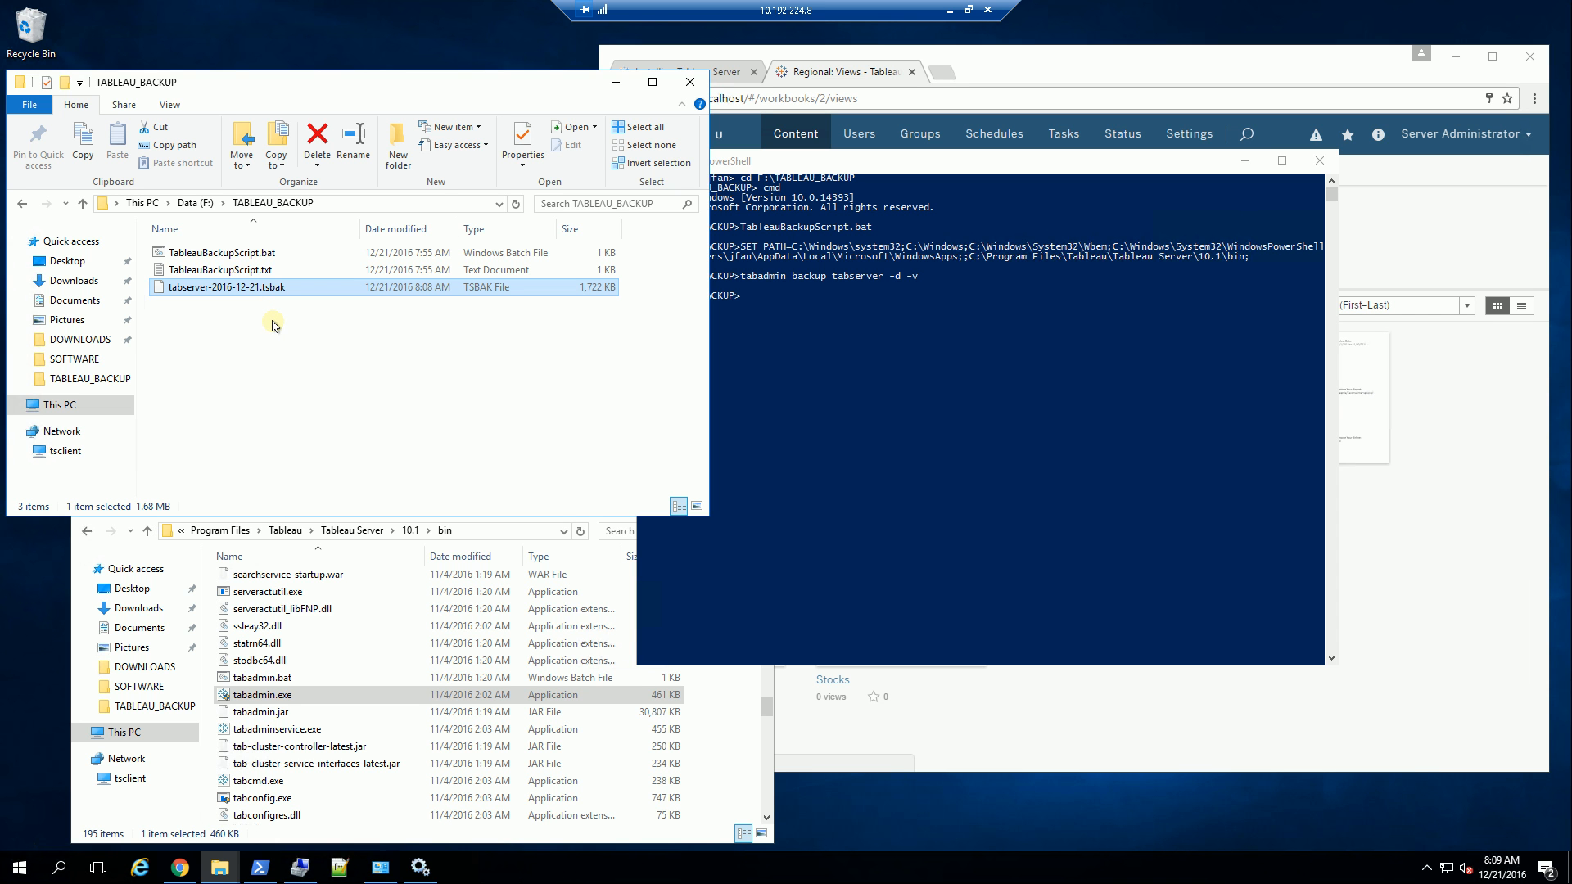
mouse_move(506, 308)
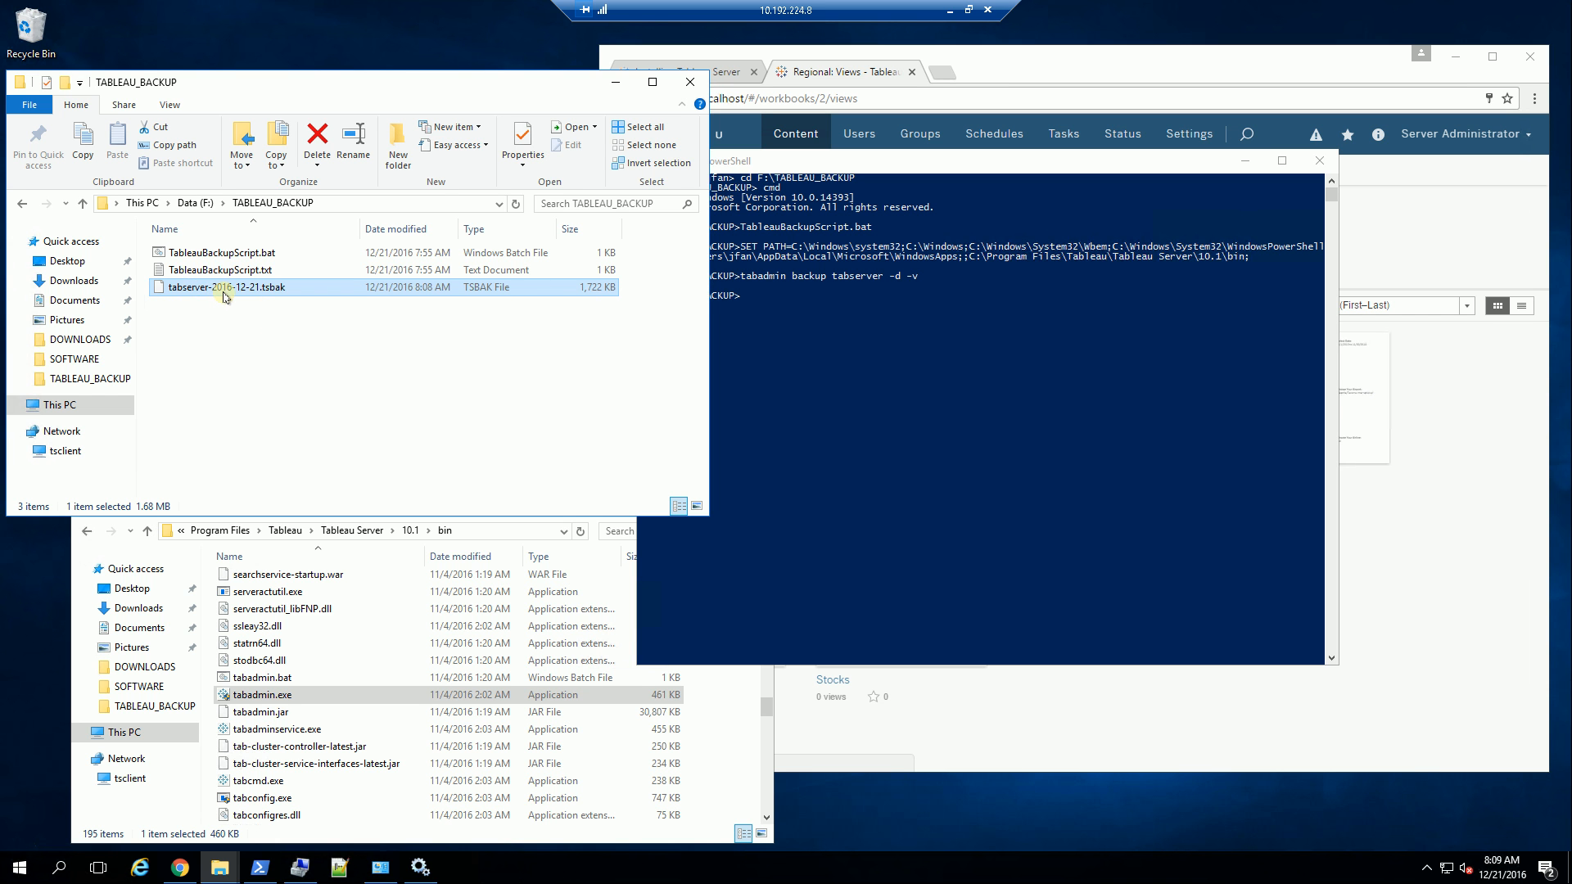
mouse_move(251, 292)
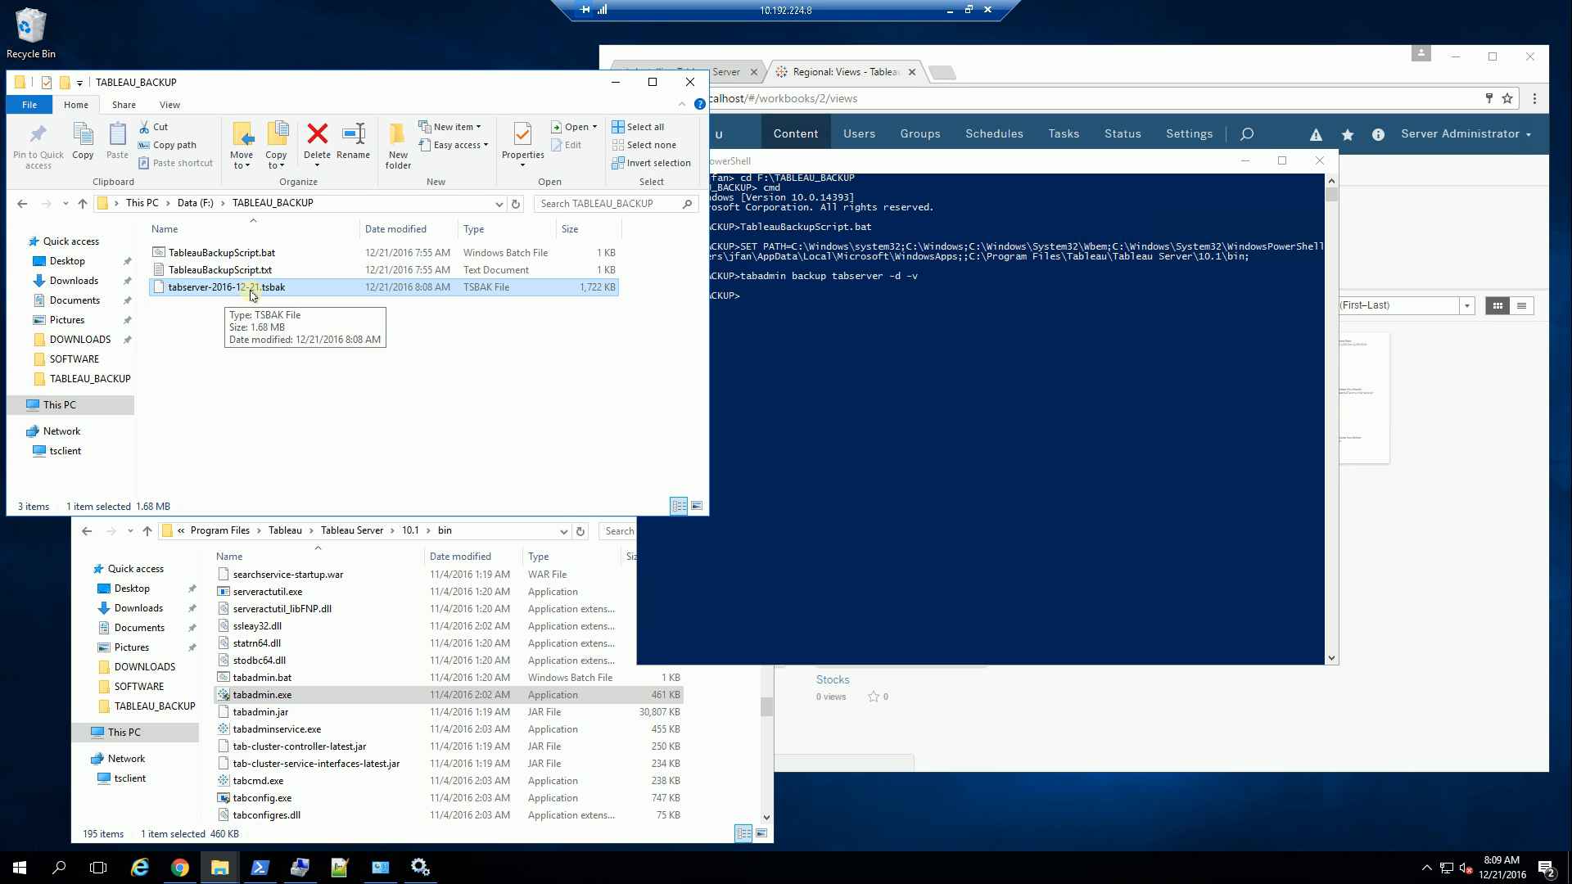
mouse_move(559, 370)
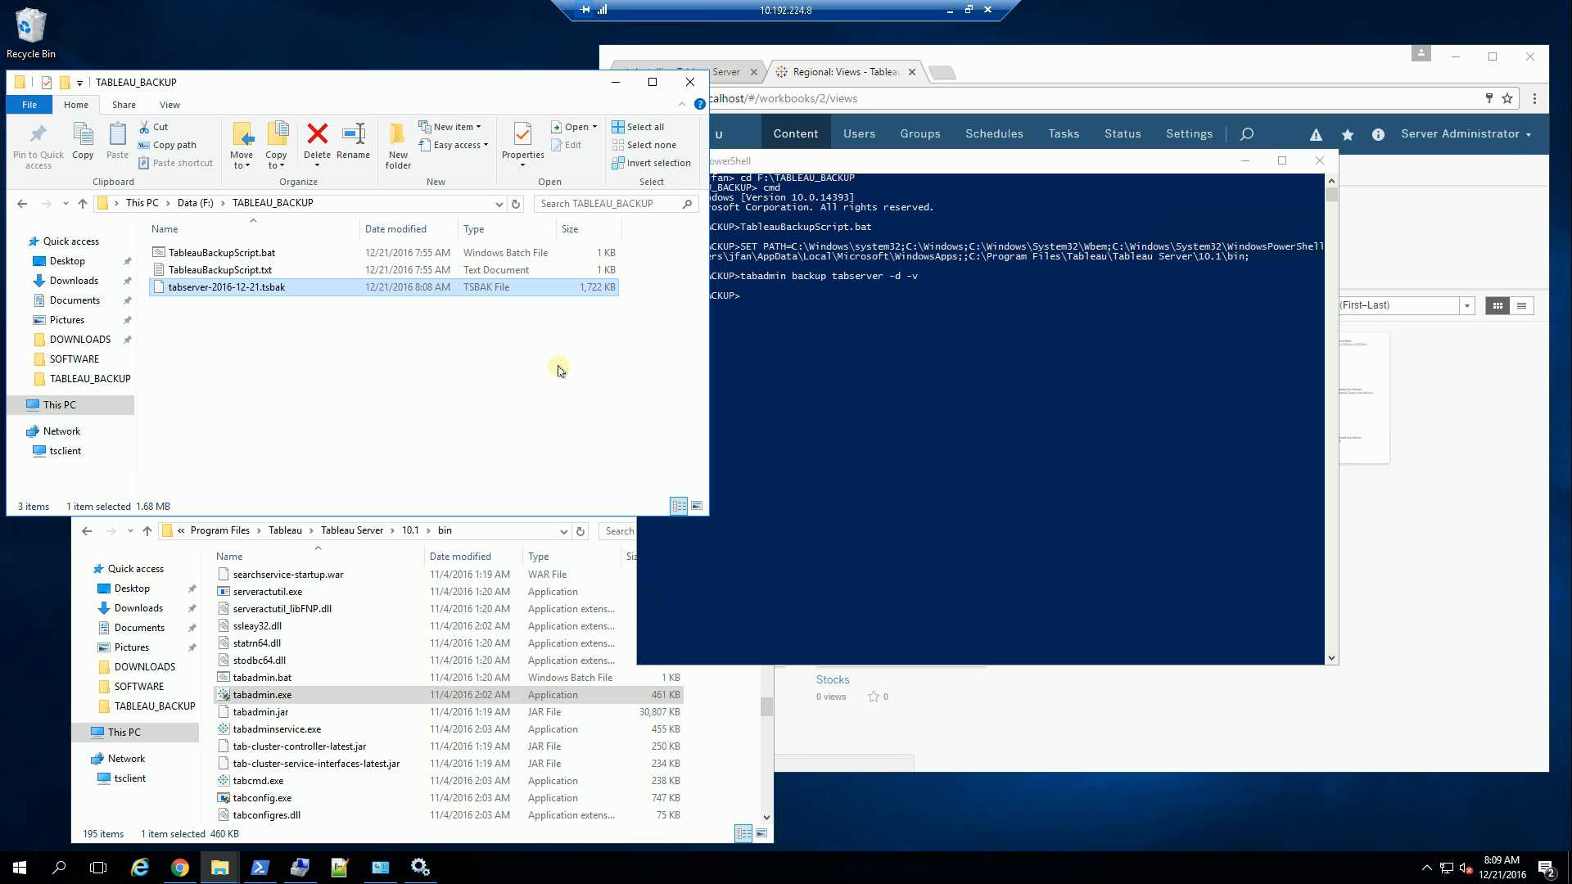
mouse_move(552, 378)
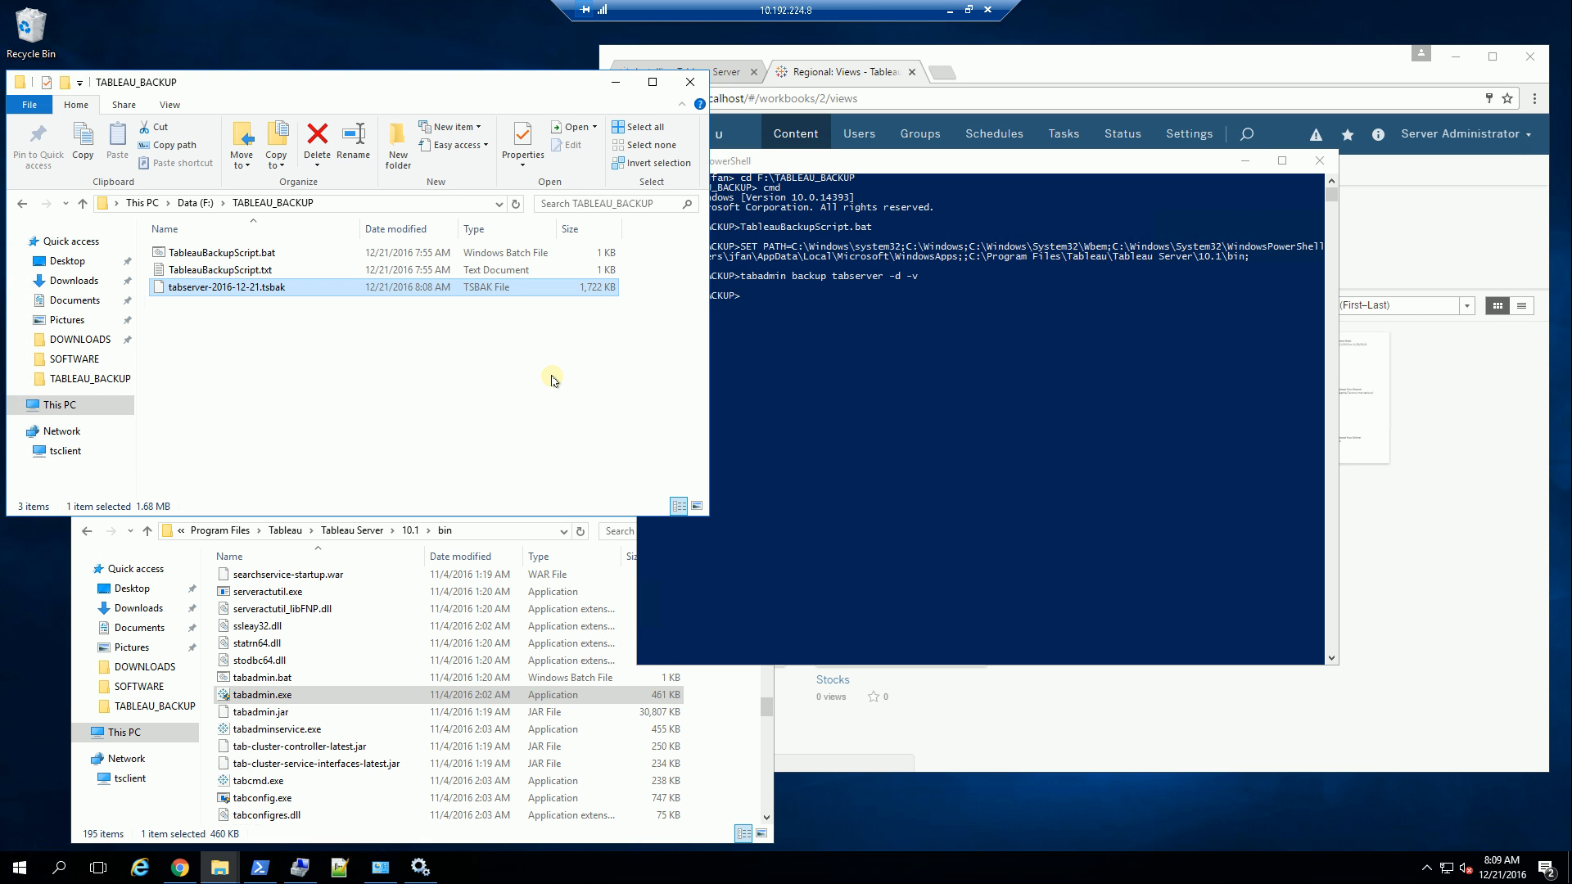